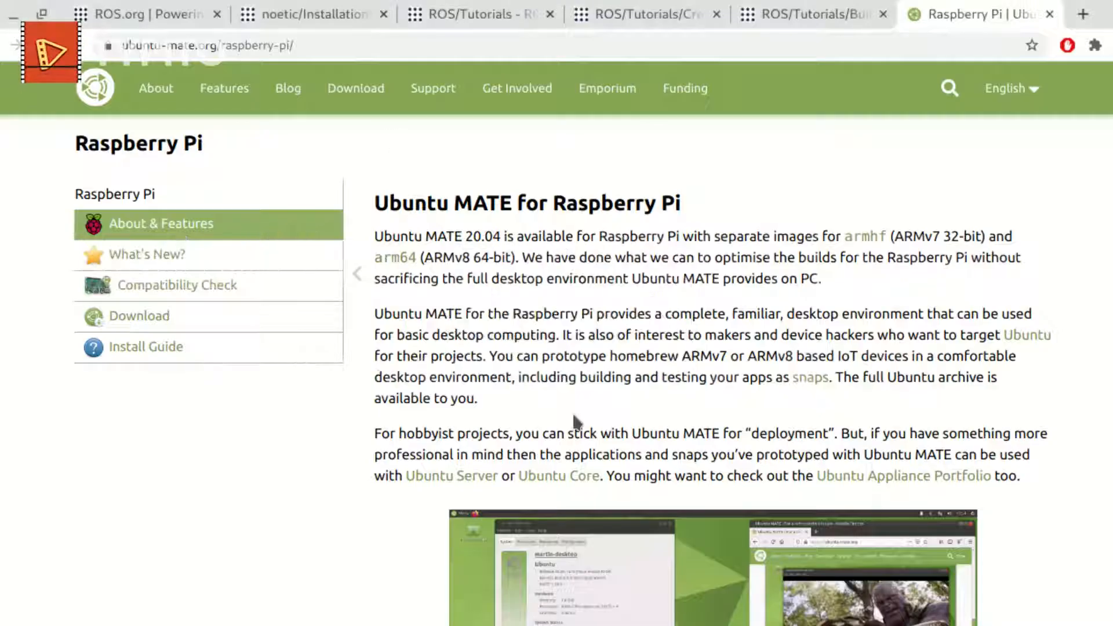
- Highlight passages on the Ubuntu MATE website while reading it
drag(375, 202, 645, 203)
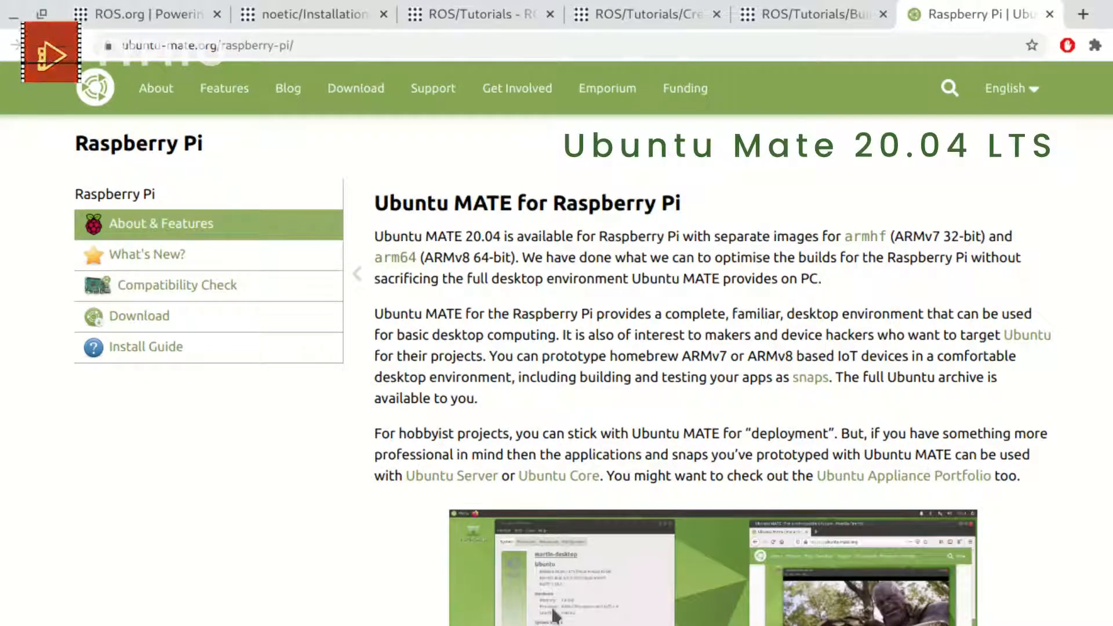
mouse_move(525, 412)
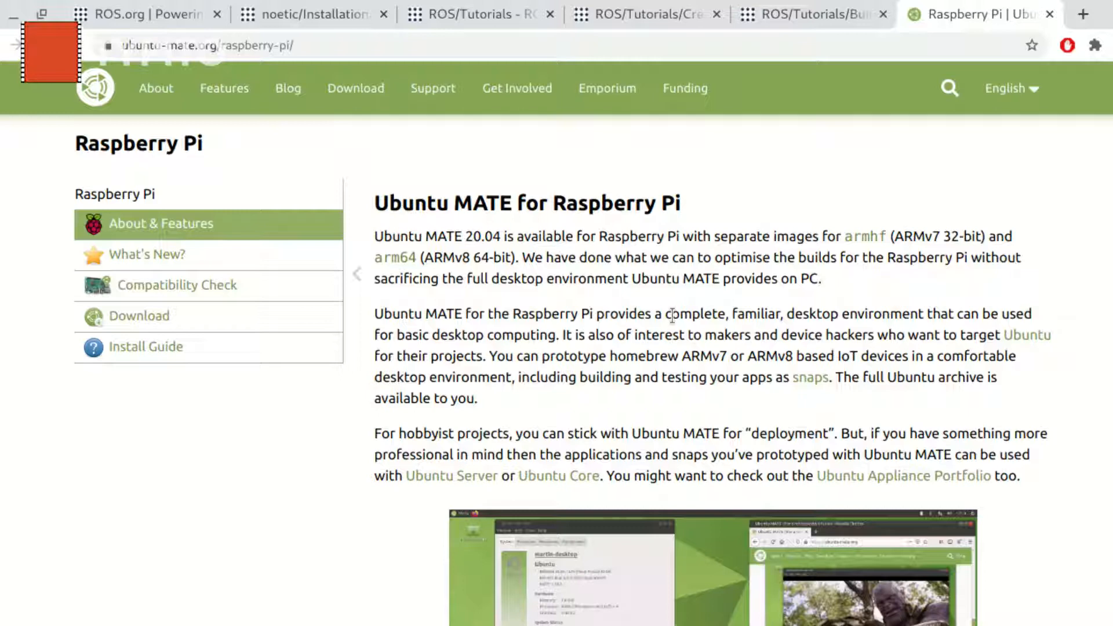
double_click(401, 203)
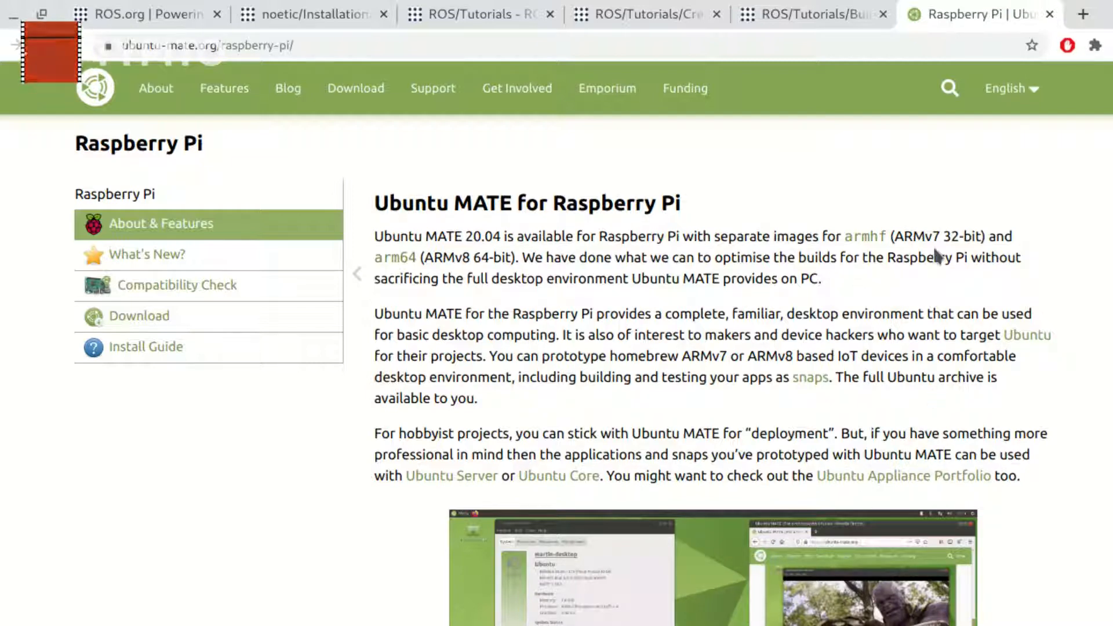
double_click(961, 236)
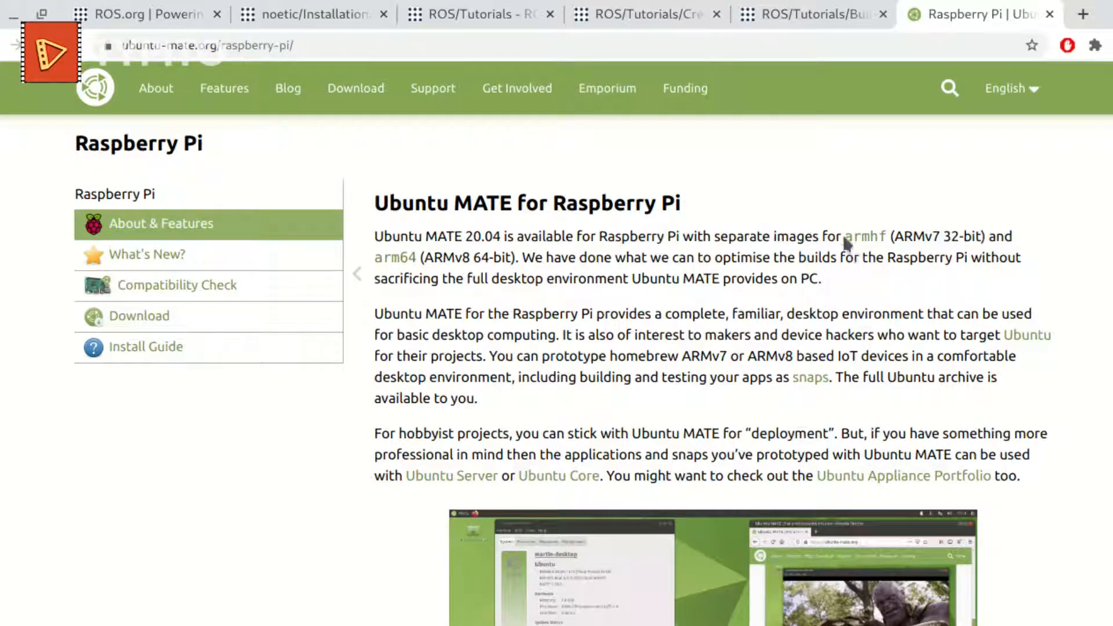
double_click(865, 236)
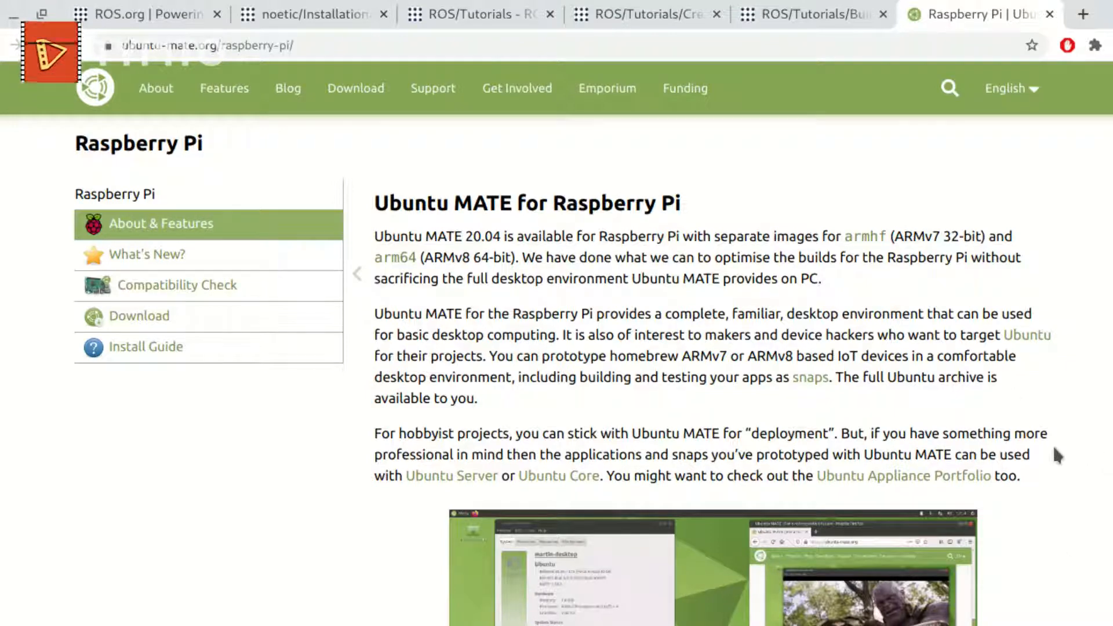
double_click(394, 257)
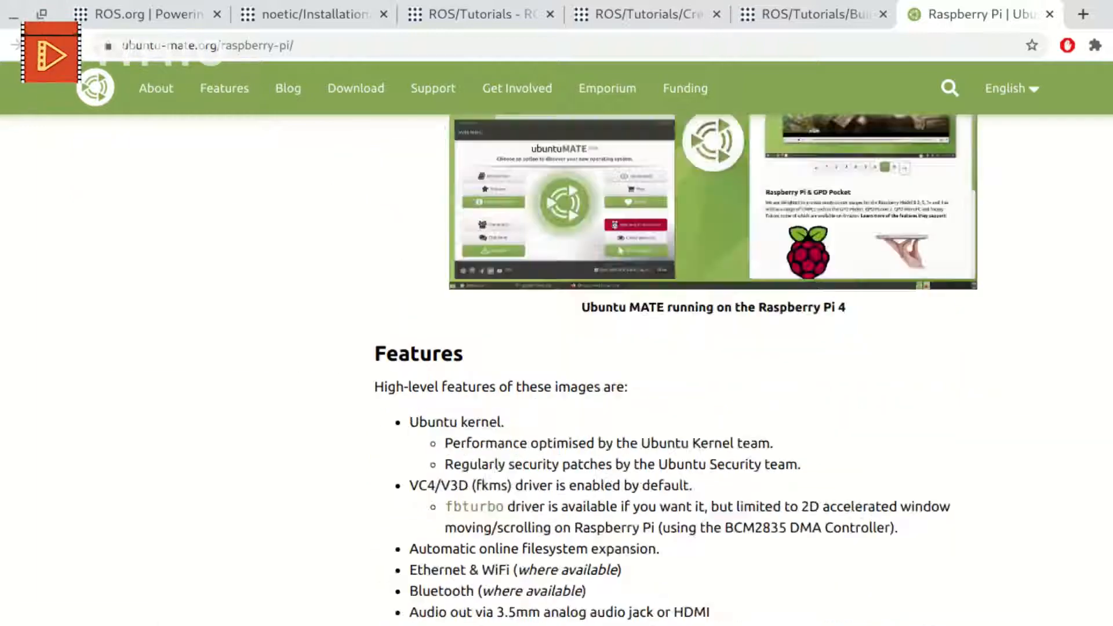
scroll(up, 3)
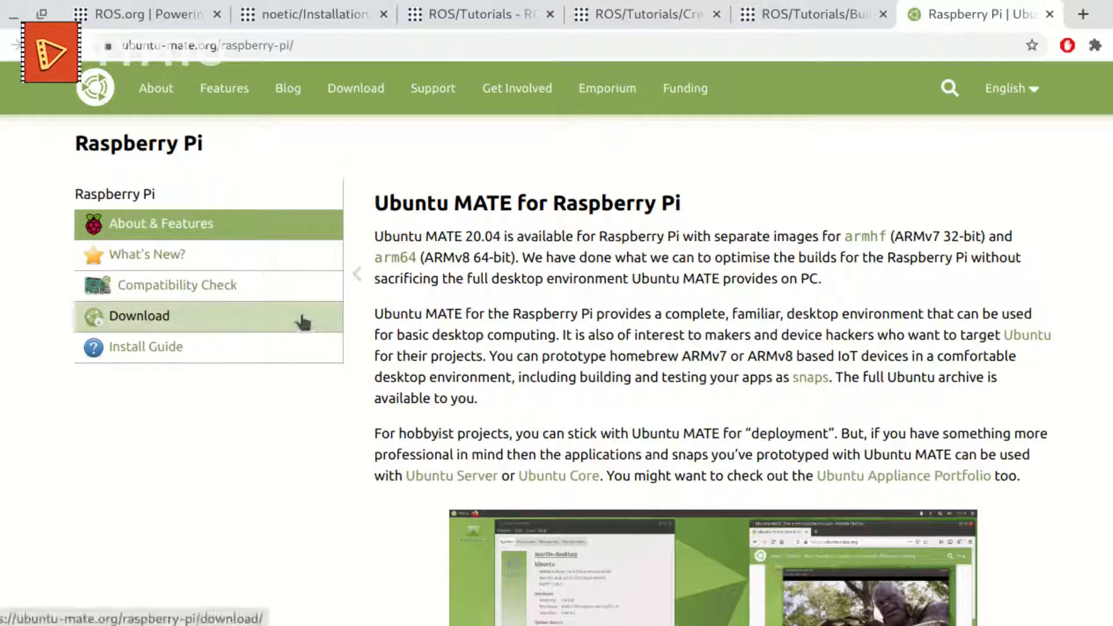
- Review the Raspberry Pi download page's arm64 and armhf notes, then choose Download arm64
click(140, 316)
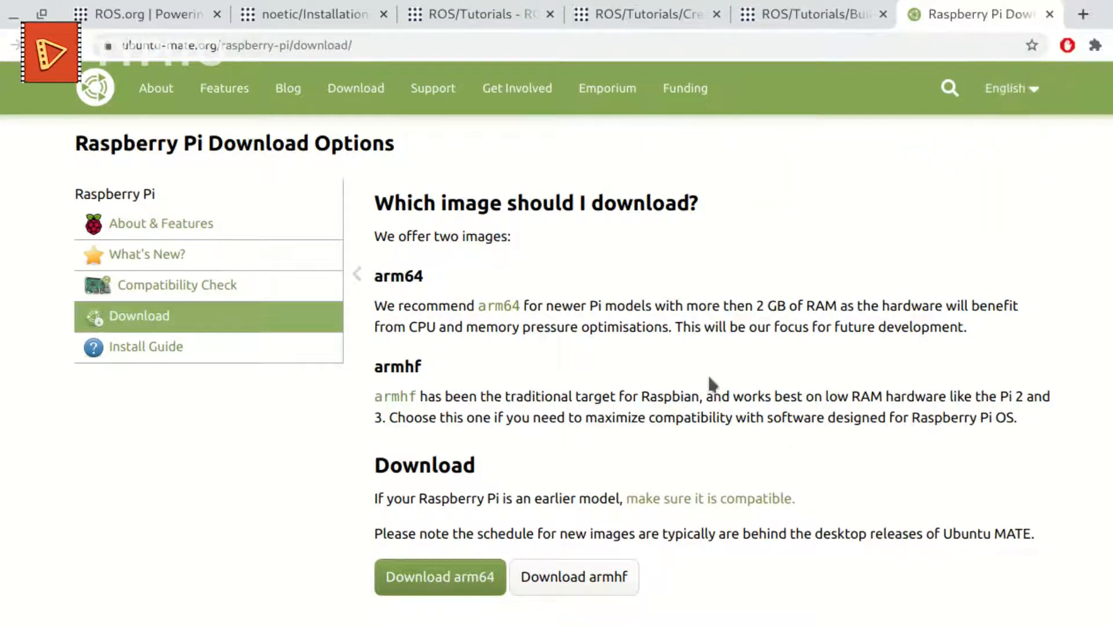
drag(688, 306, 969, 306)
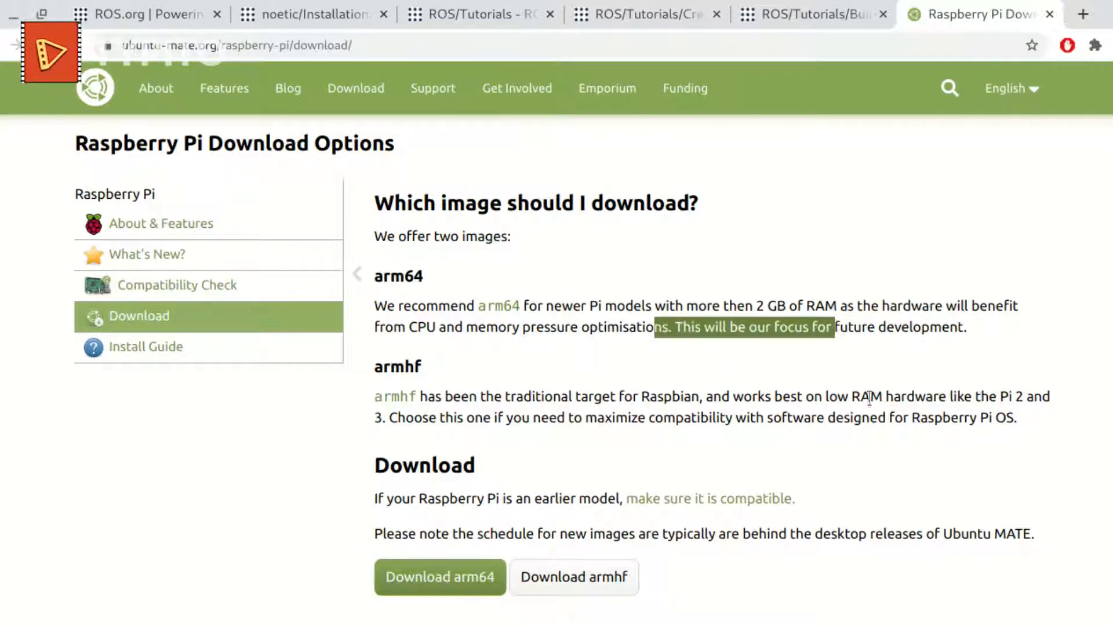
scroll(down, 3)
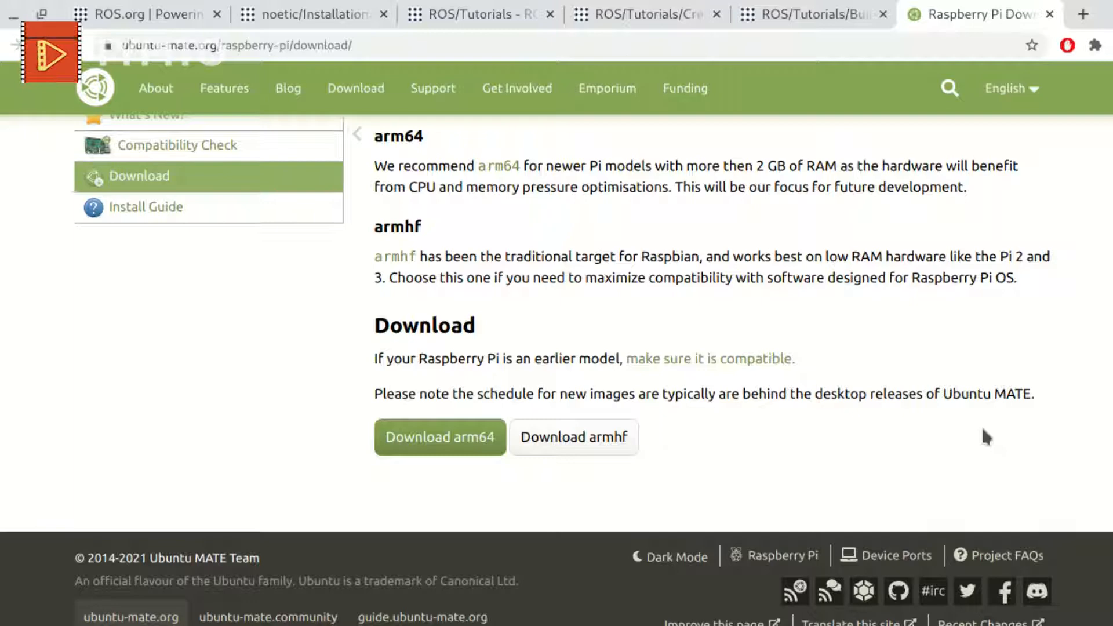
double_click(863, 256)
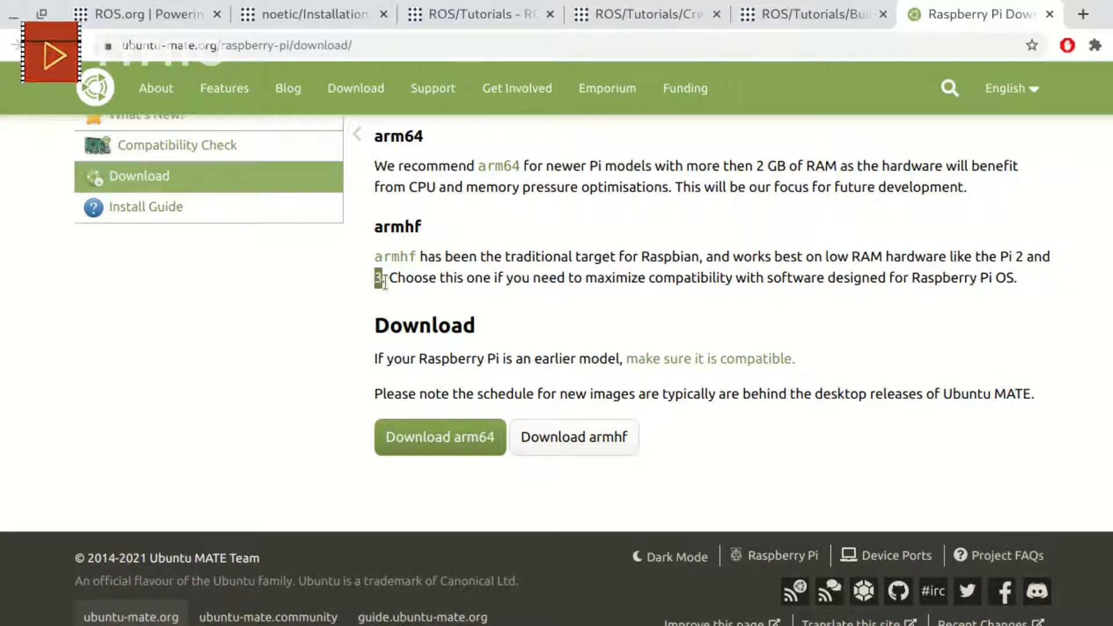
scroll(up, 3)
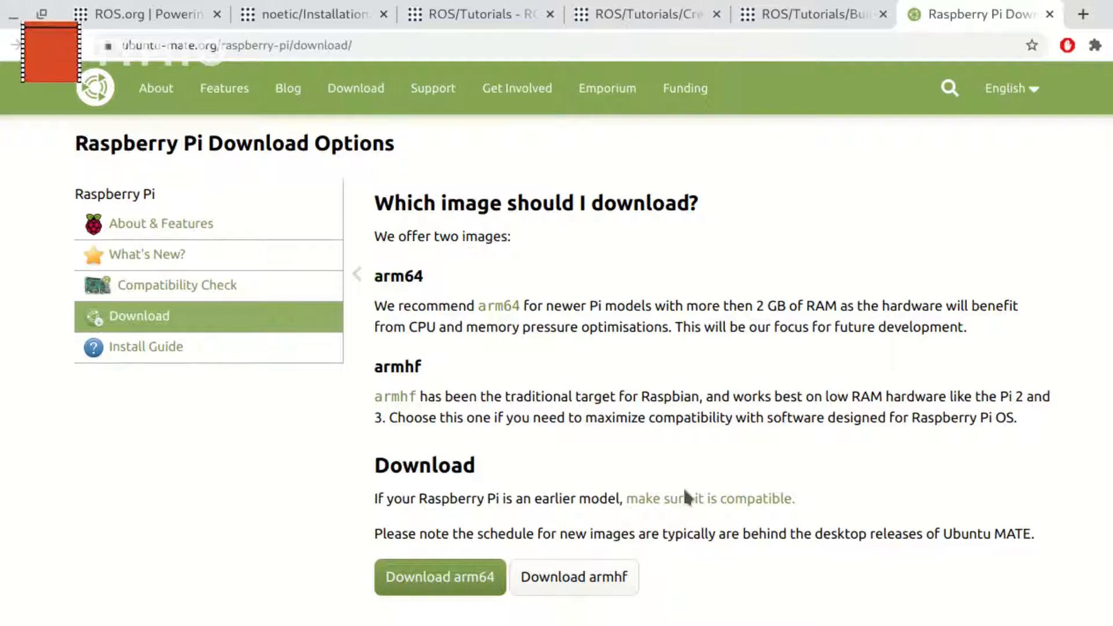
click(440, 576)
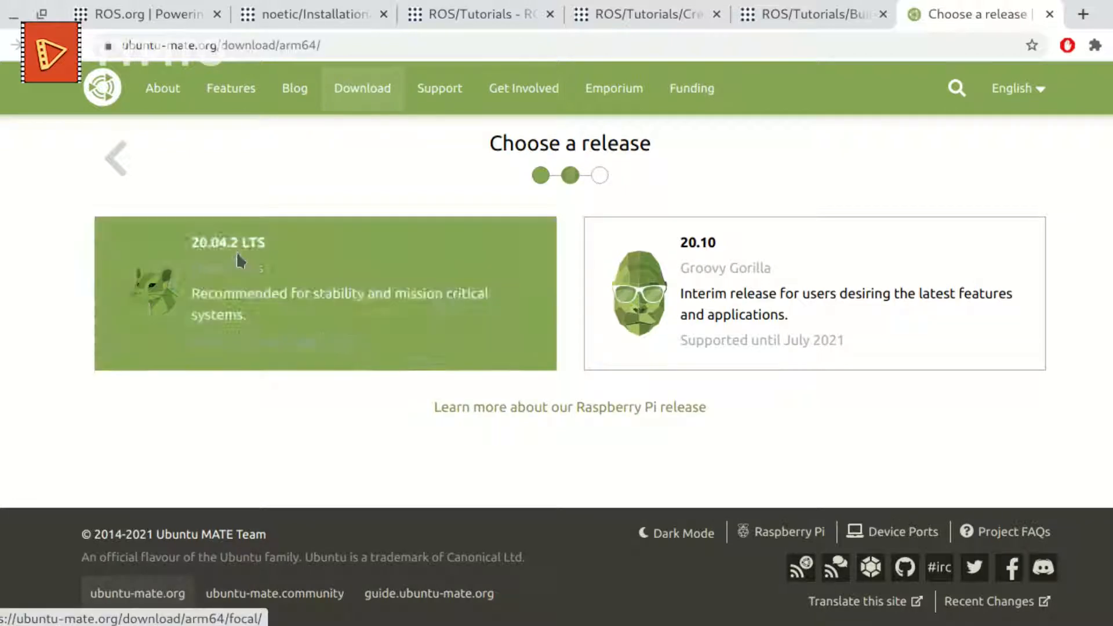
- Pick the 20.04.2 LTS release via BitTorrent and save the .torrent file into Downloads
click(325, 293)
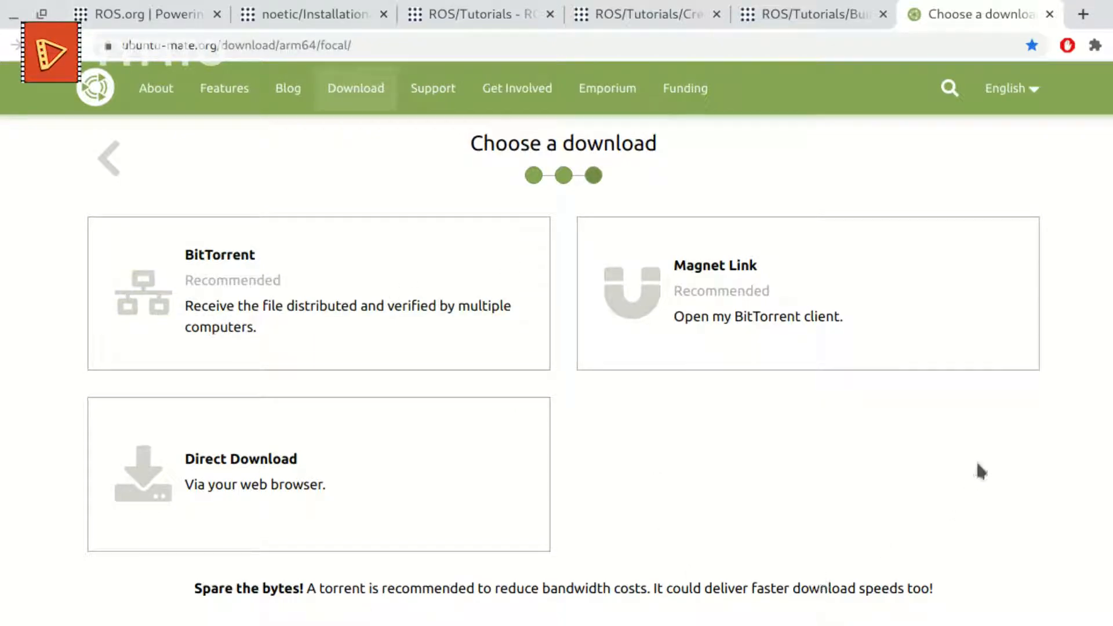
mouse_move(415, 326)
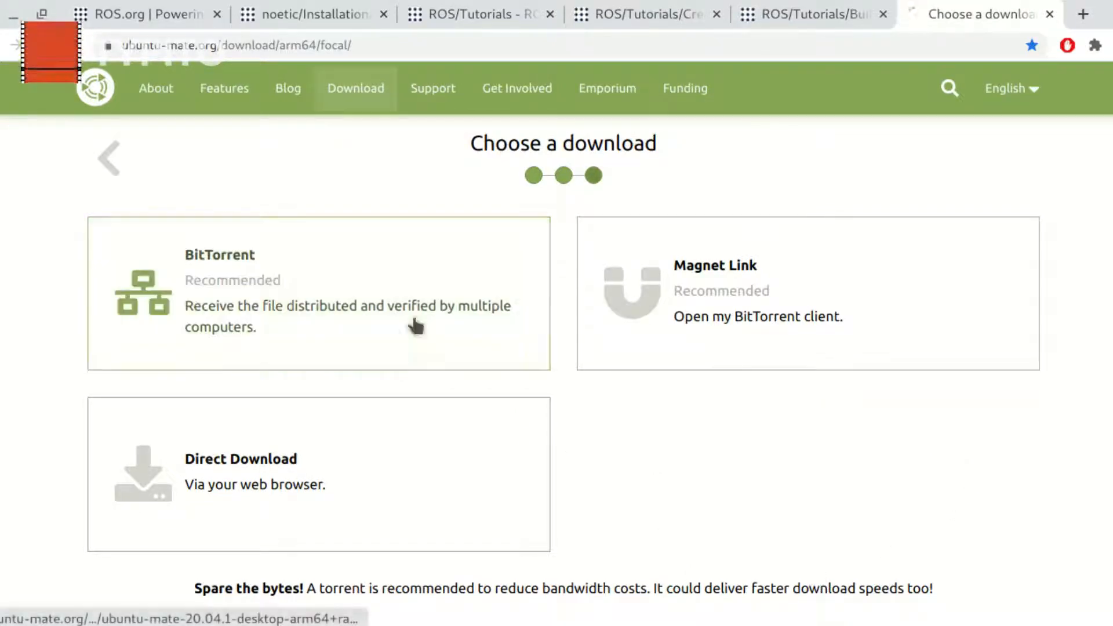
click(319, 294)
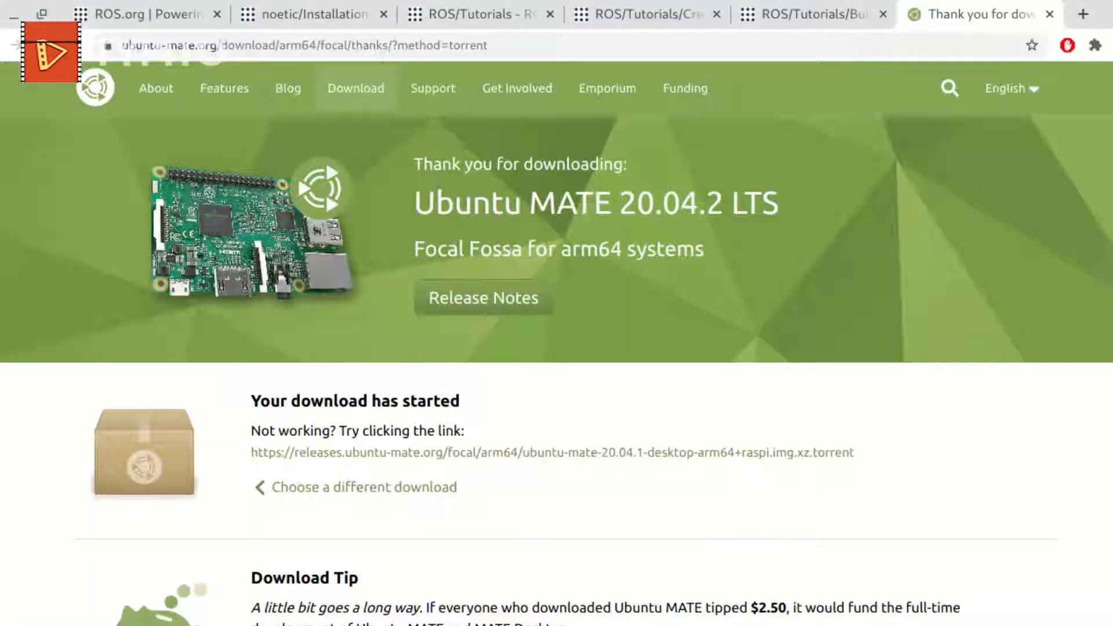
click(810, 14)
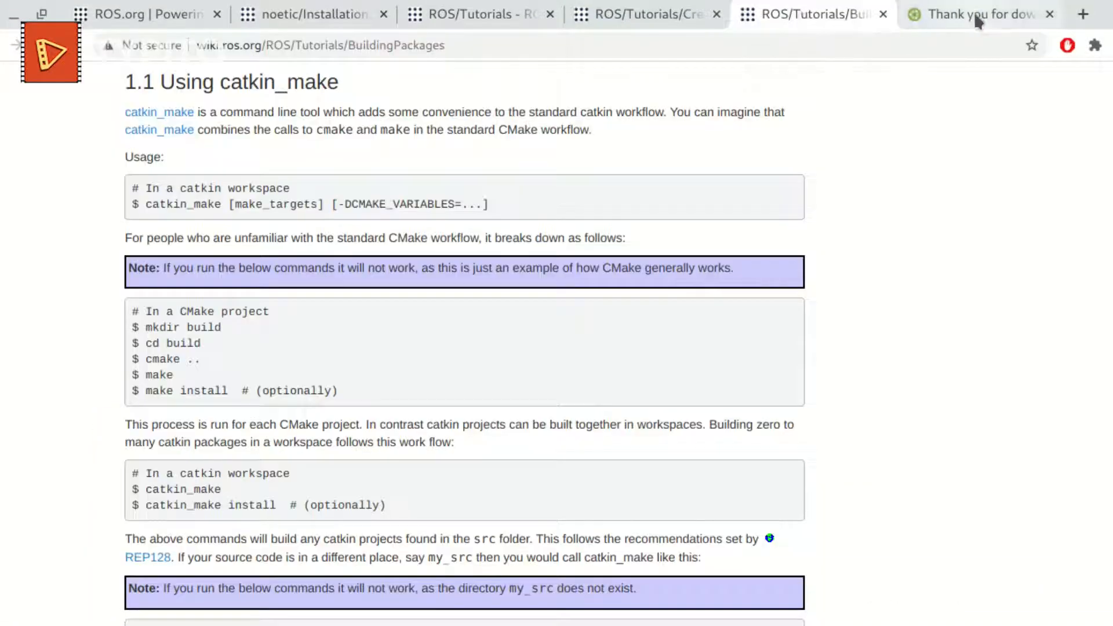
click(980, 14)
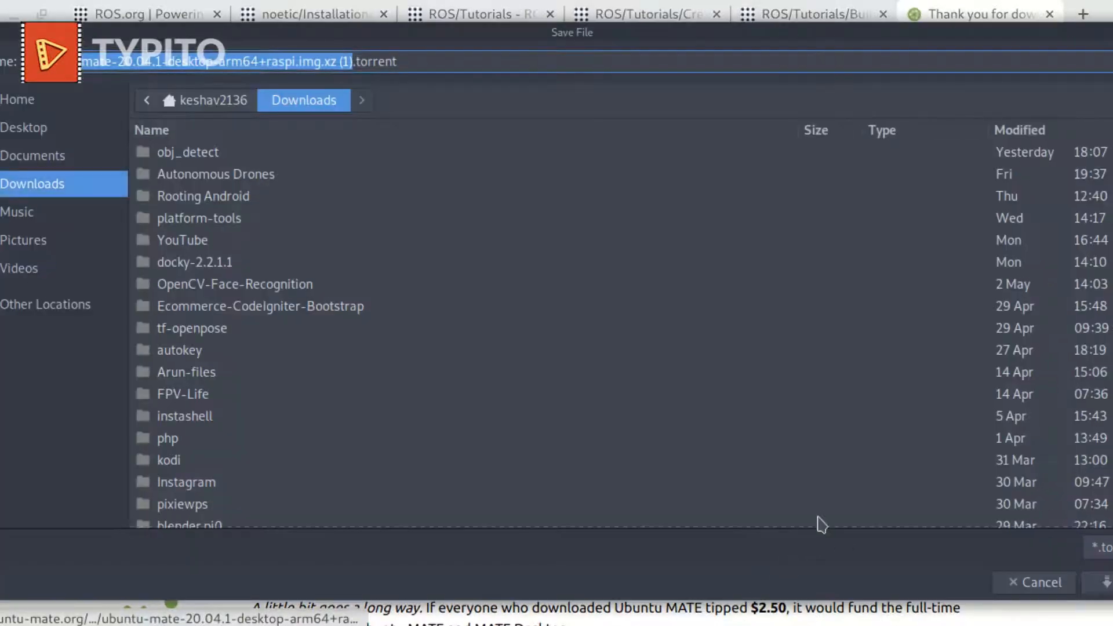
click(1038, 582)
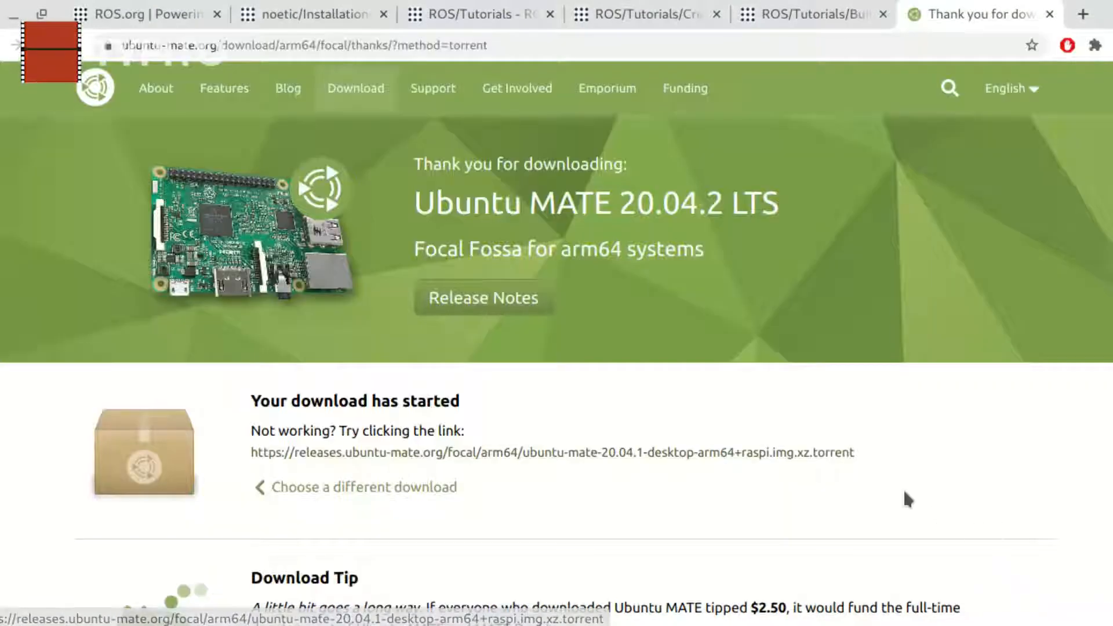
scroll(down, 3)
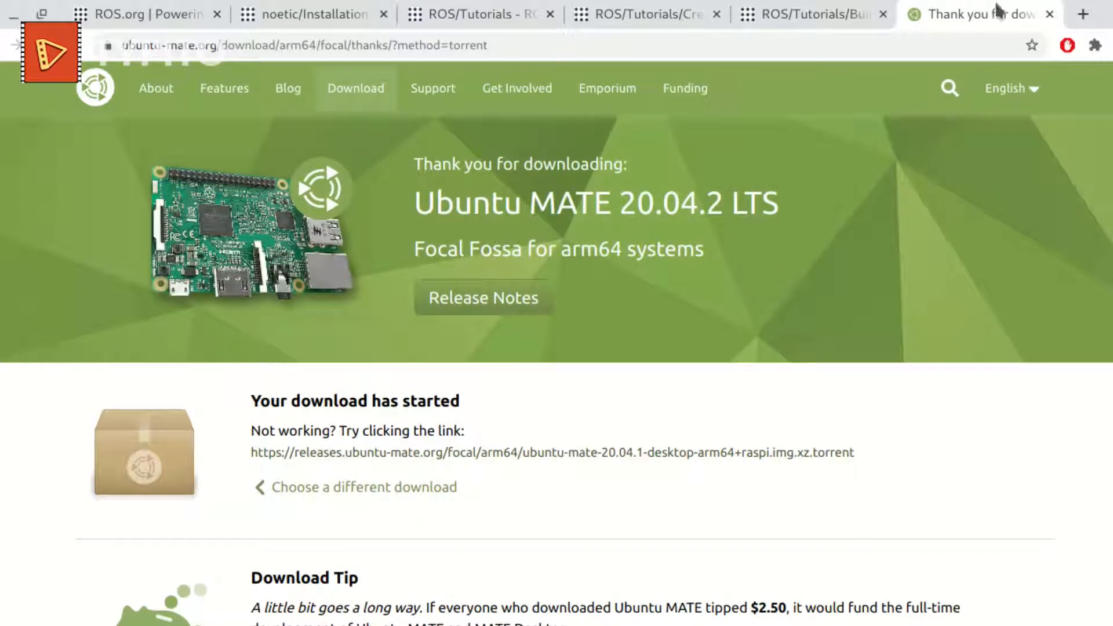
mouse_move(1001, 13)
text(ubuntu)
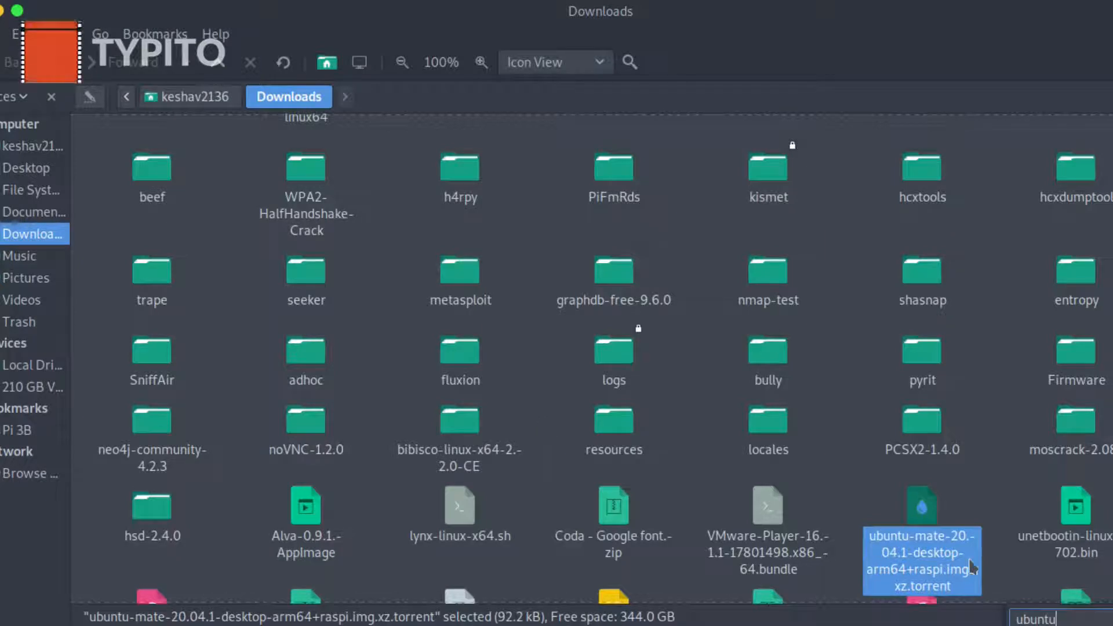
- Dismiss Transmission's duplicate-torrent warning and Start the existing ubuntu-mate arm64 torrent
scroll(down, 3)
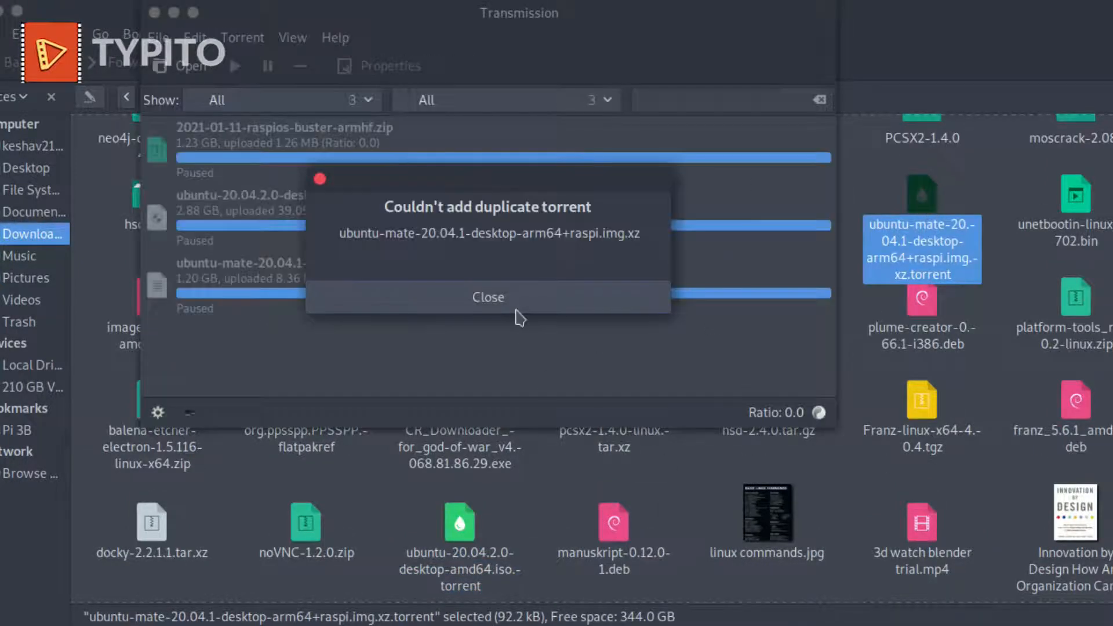
click(488, 297)
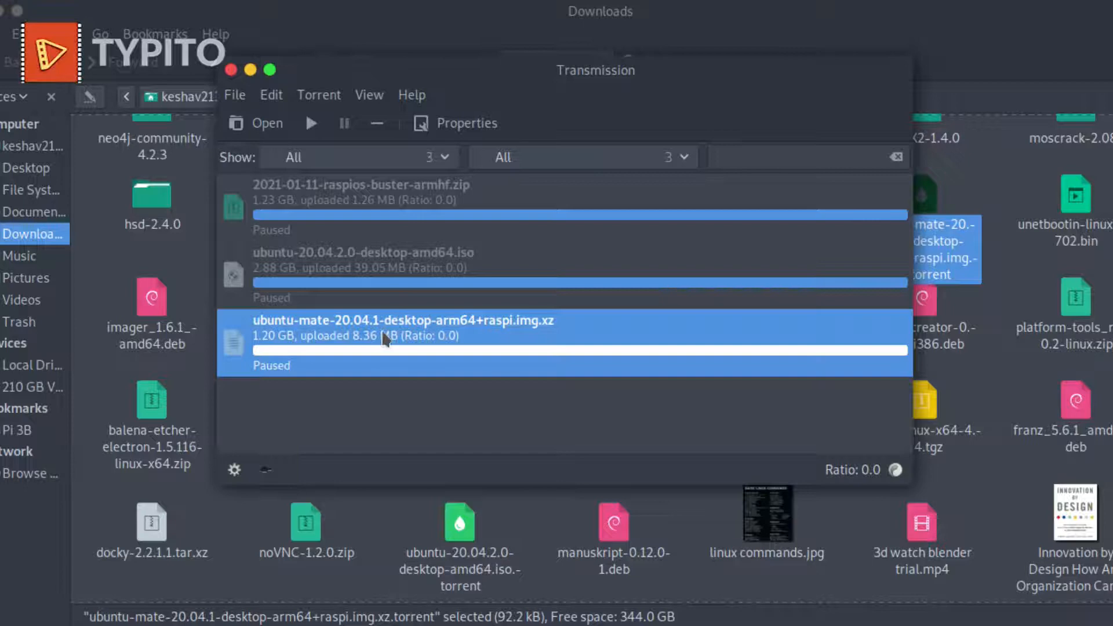
right_click(383, 341)
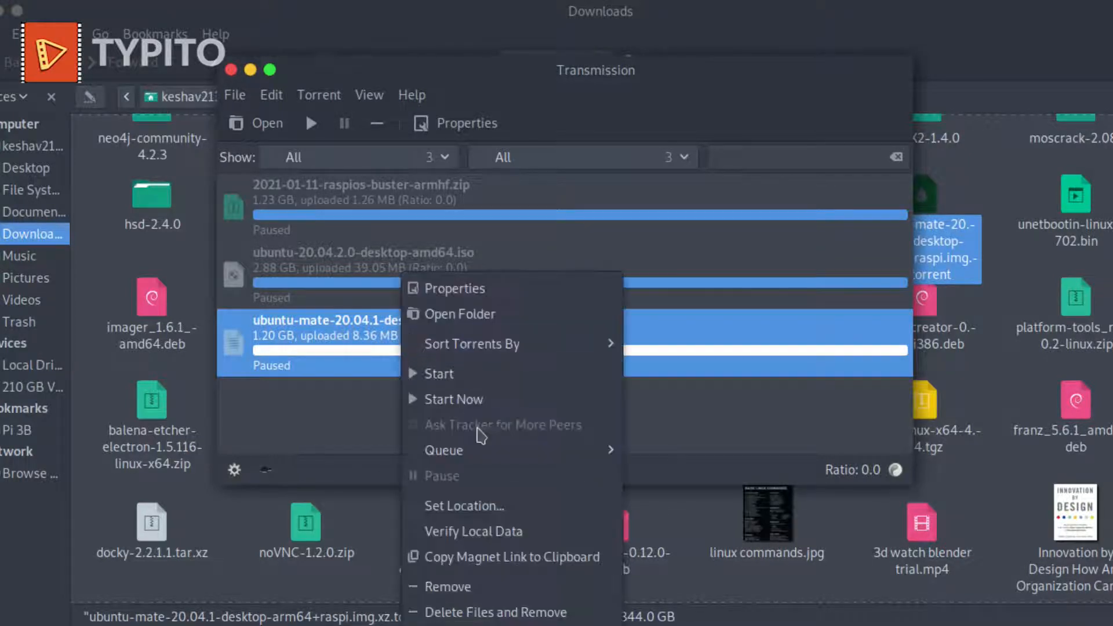
mouse_move(334, 424)
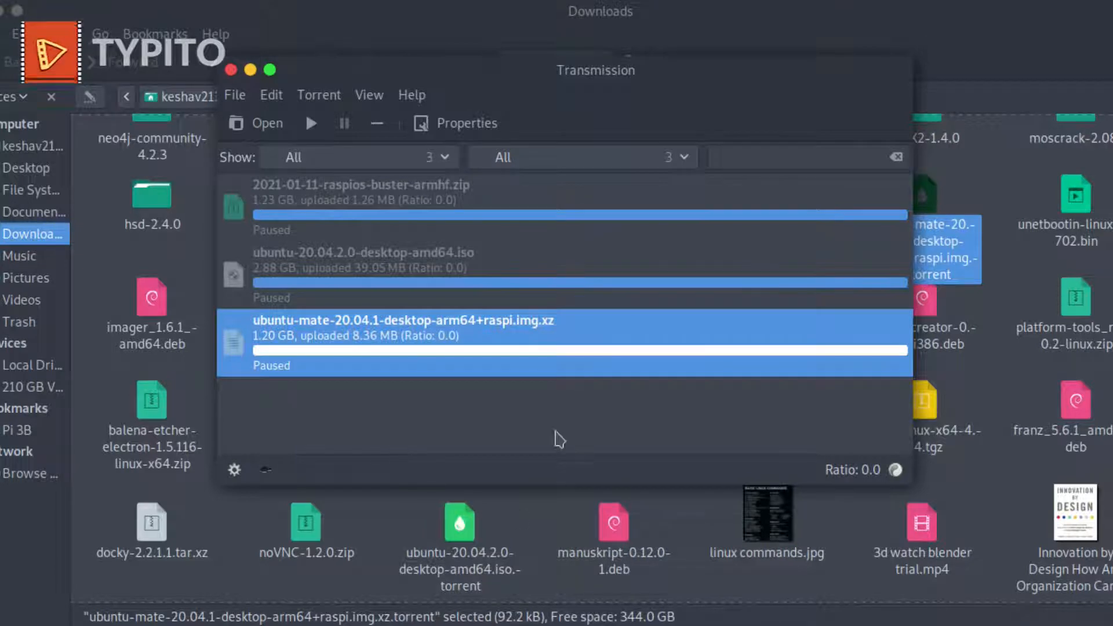
mouse_move(458, 405)
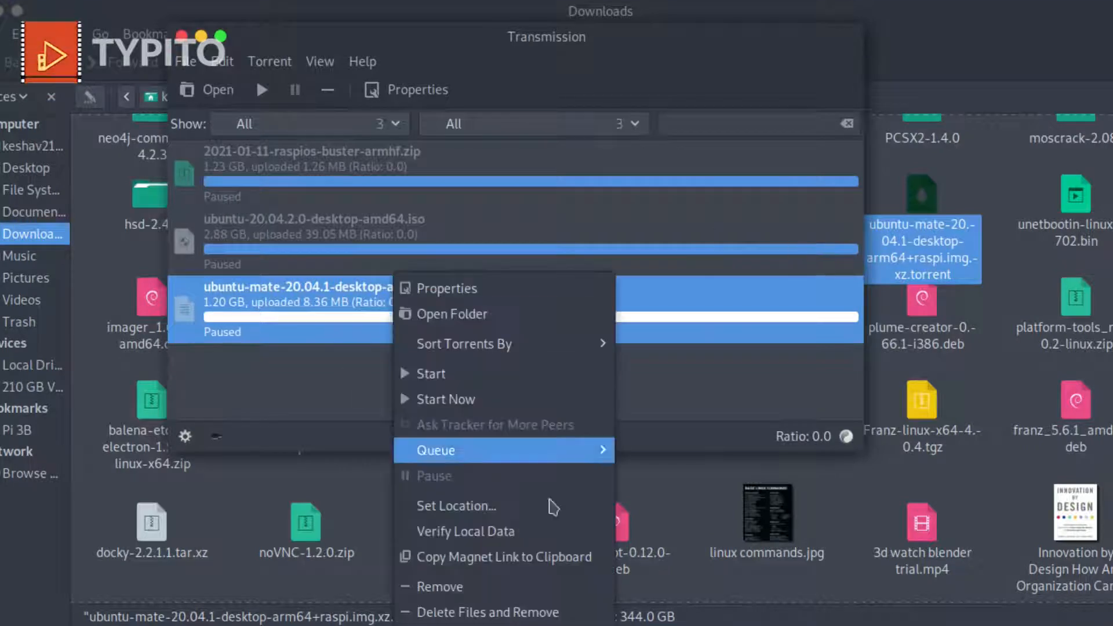
mouse_move(510, 487)
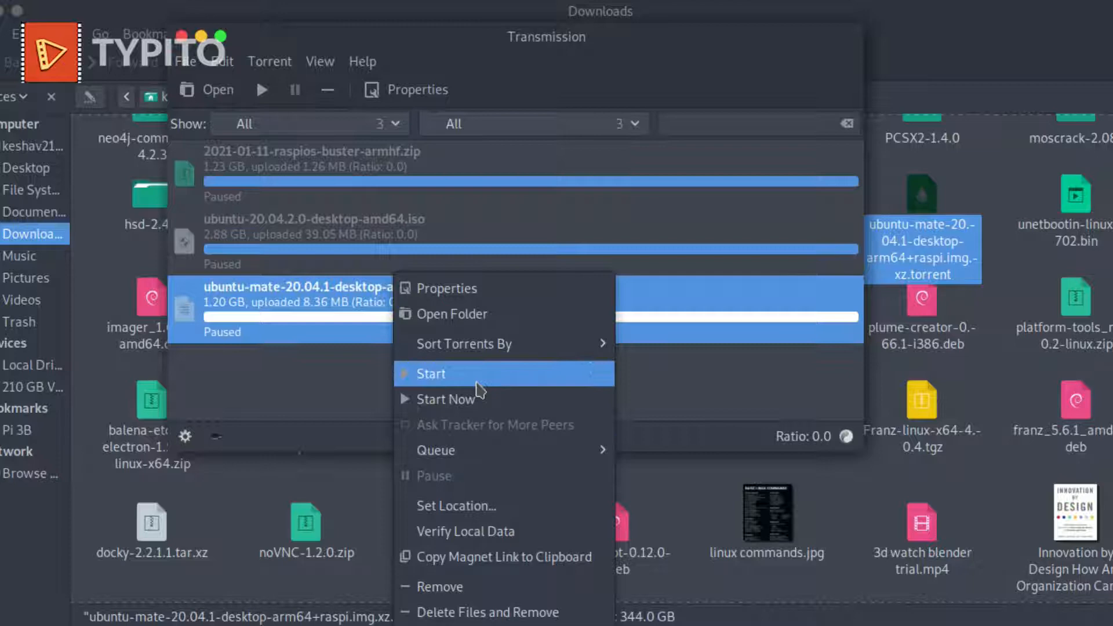
click(430, 373)
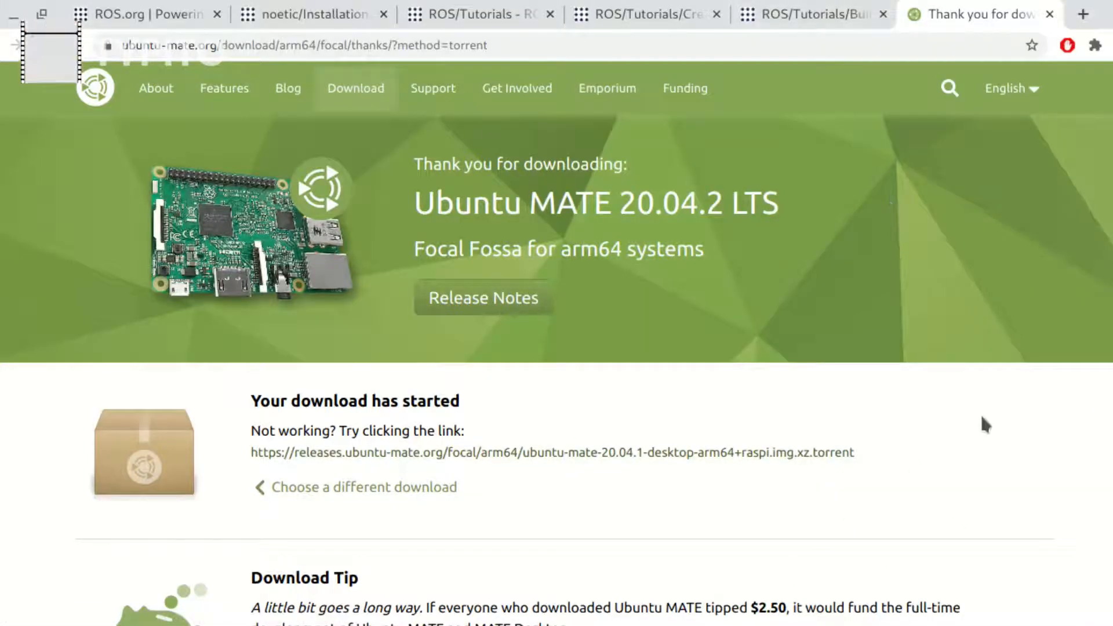
mouse_move(713, 524)
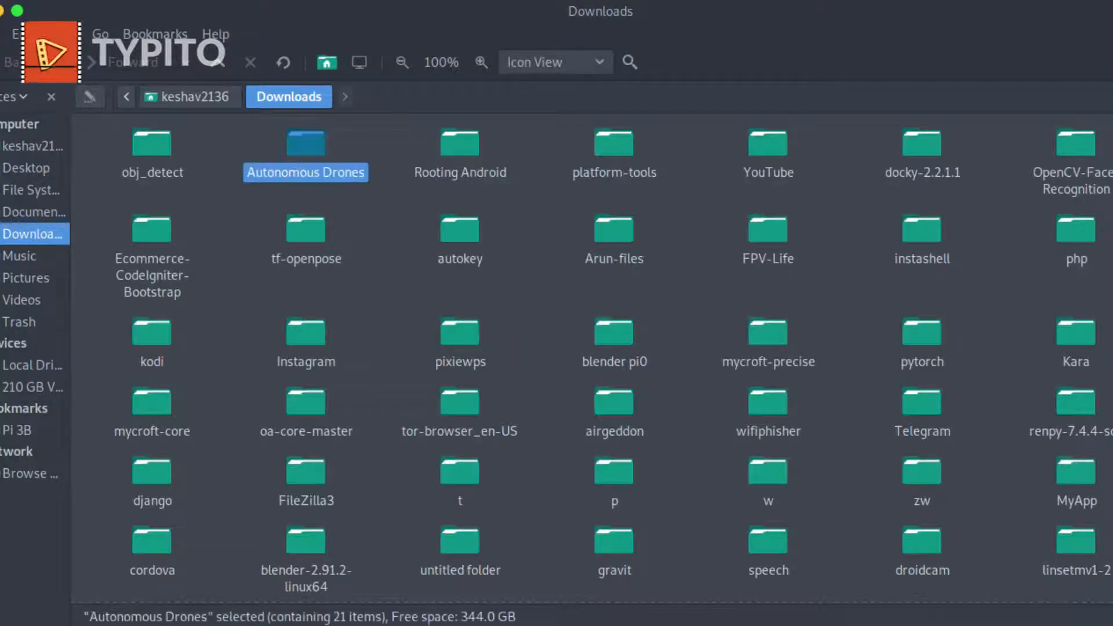
- Open the Autonomous Drones folder holding the Ubuntu MATE 20.04.1 arm64 image
double_click(304, 143)
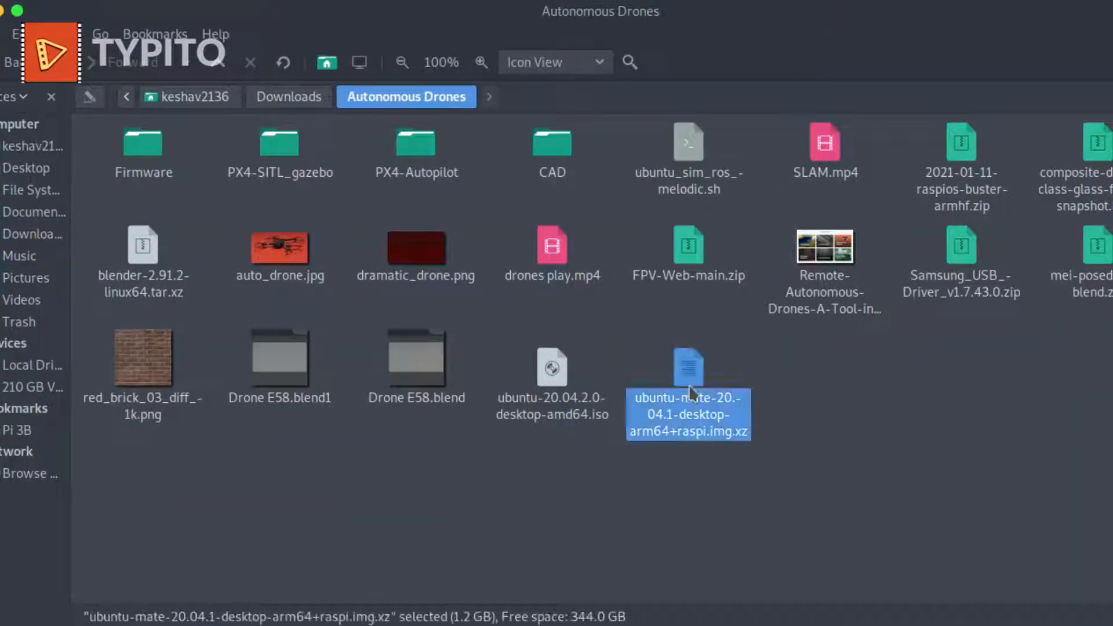
mouse_move(728, 446)
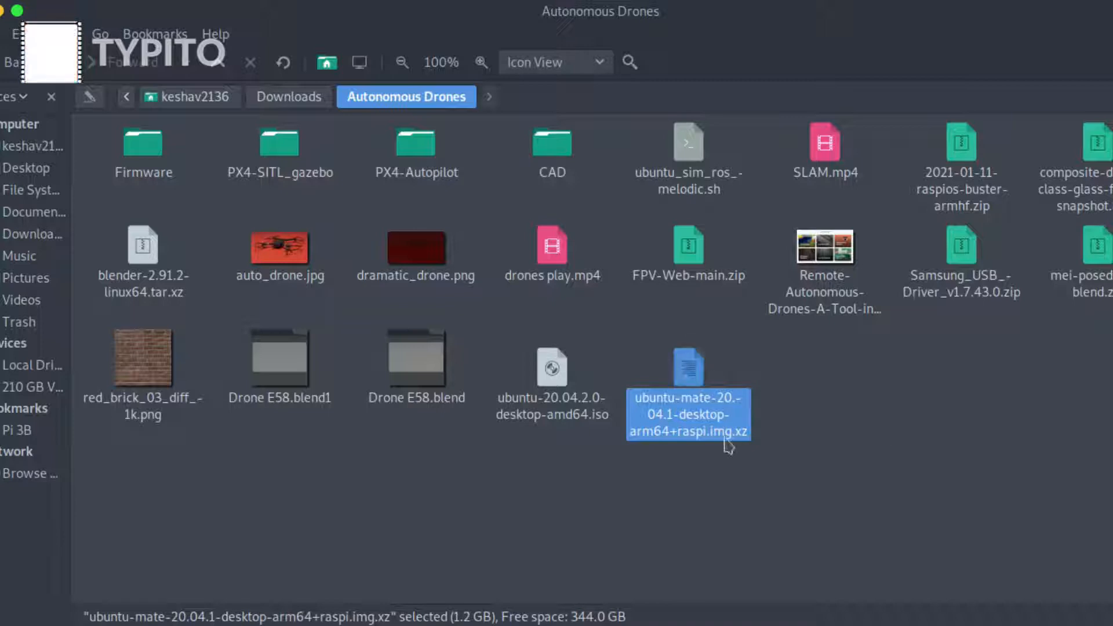
mouse_move(889, 416)
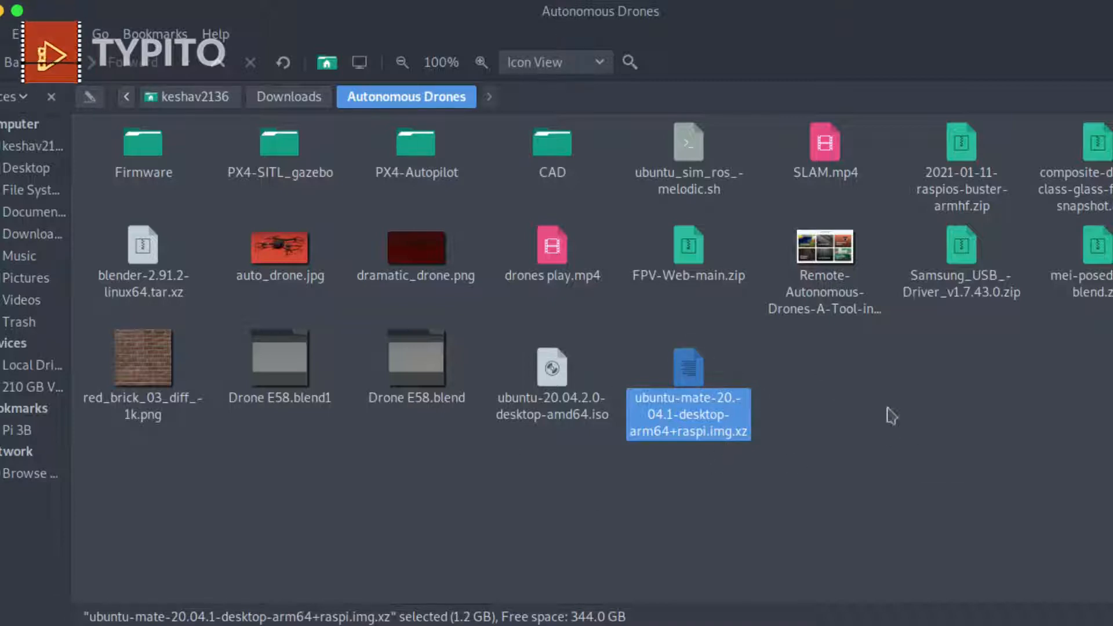
click(897, 540)
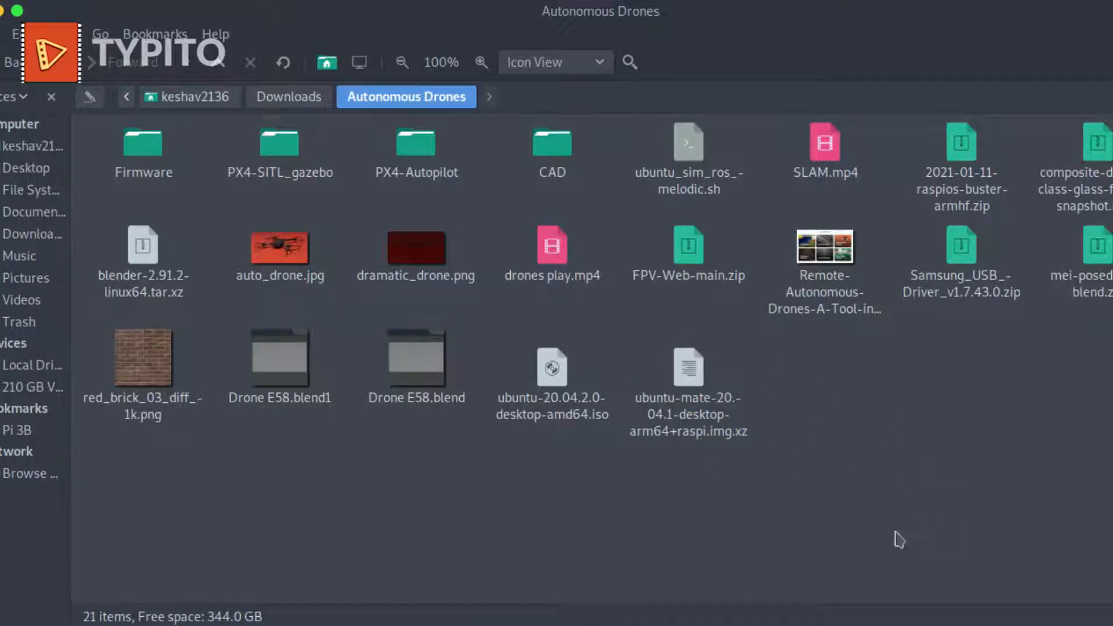
mouse_move(836, 499)
text(imager)
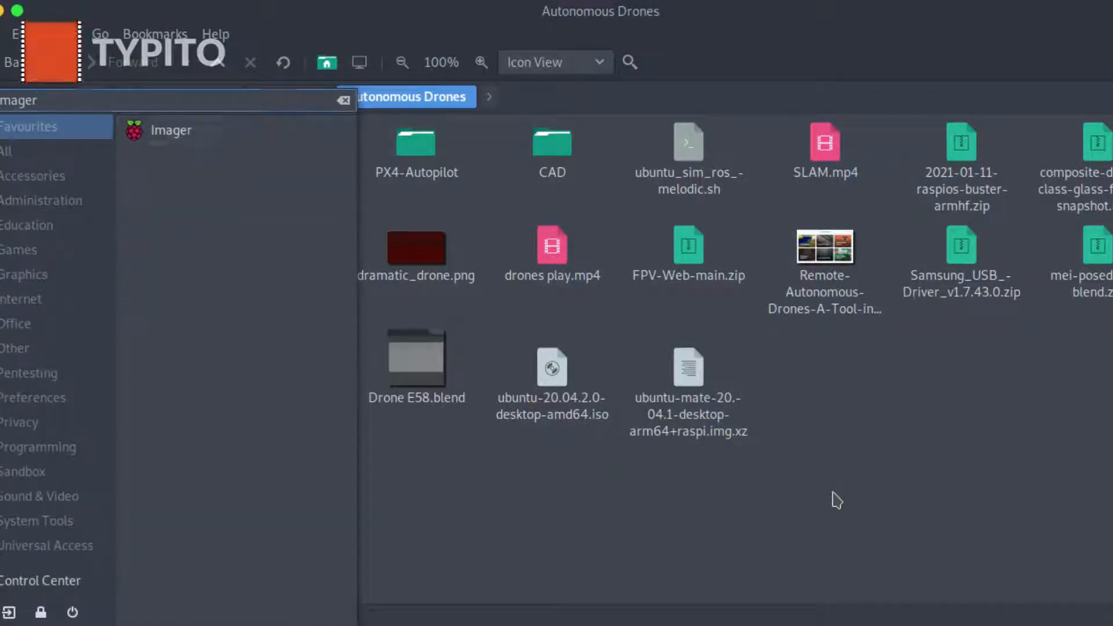
- Launch Raspberry Pi Imager and browse the CHOOSE OS general purpose operating system list
click(171, 130)
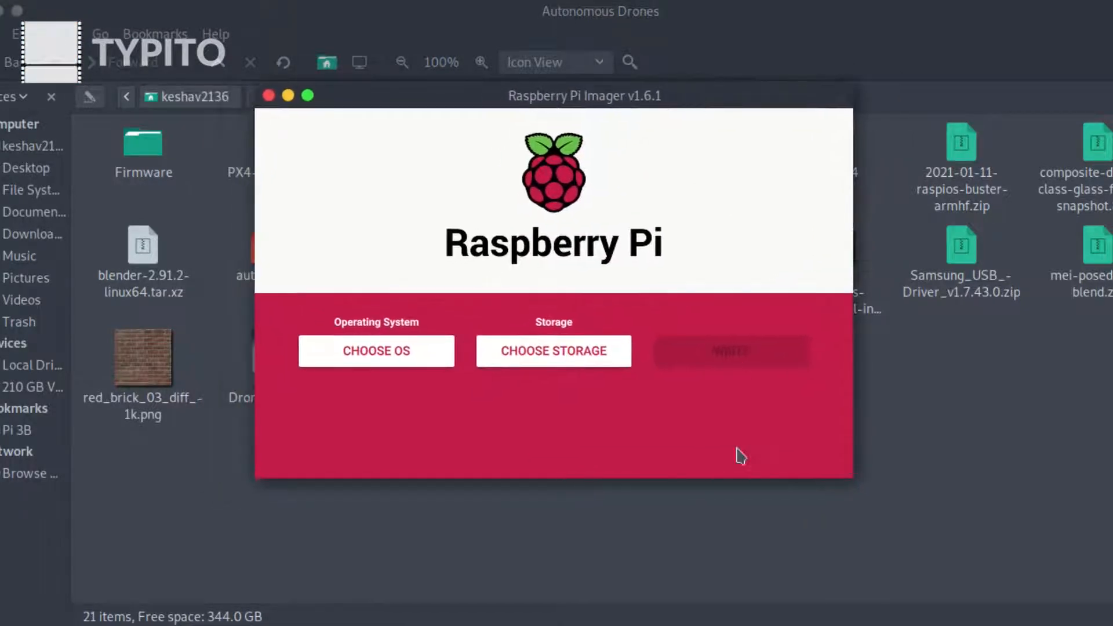
click(376, 350)
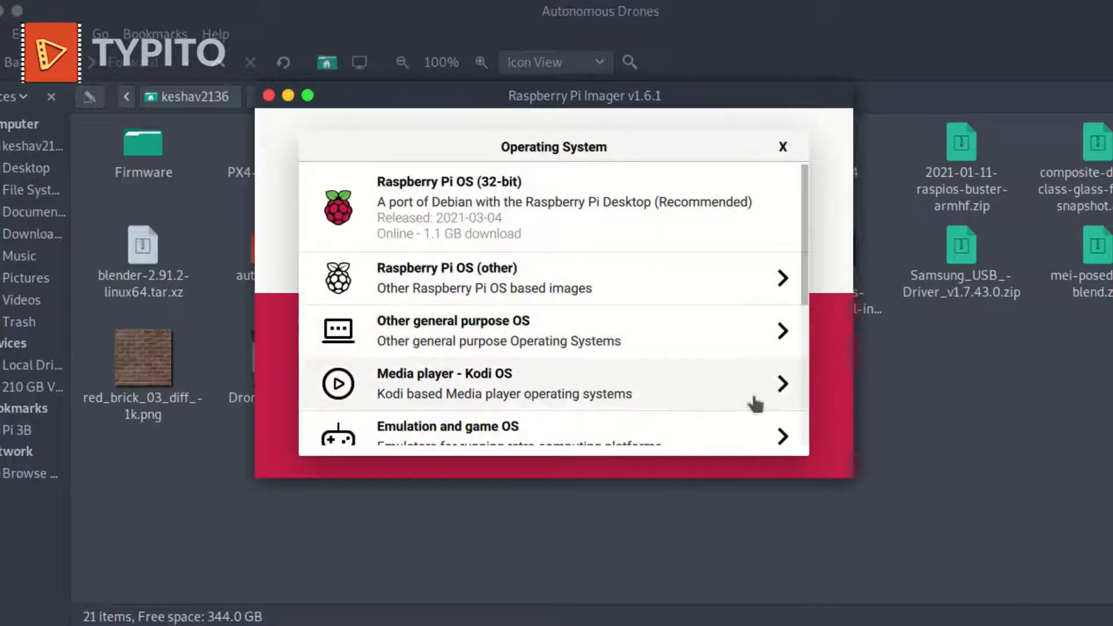
mouse_move(612, 354)
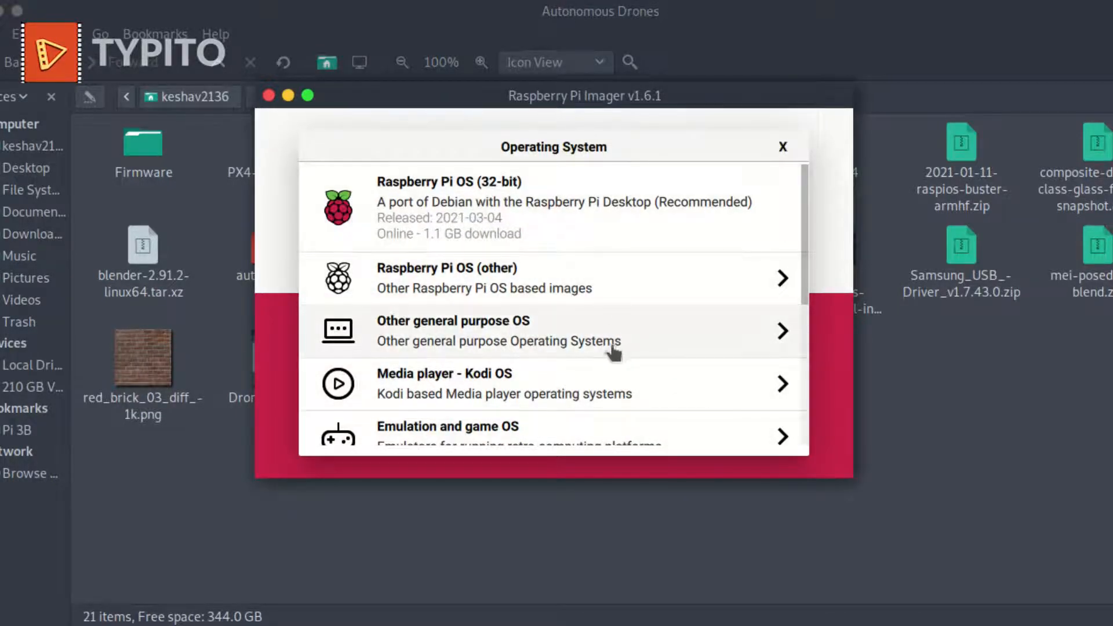
mouse_move(645, 374)
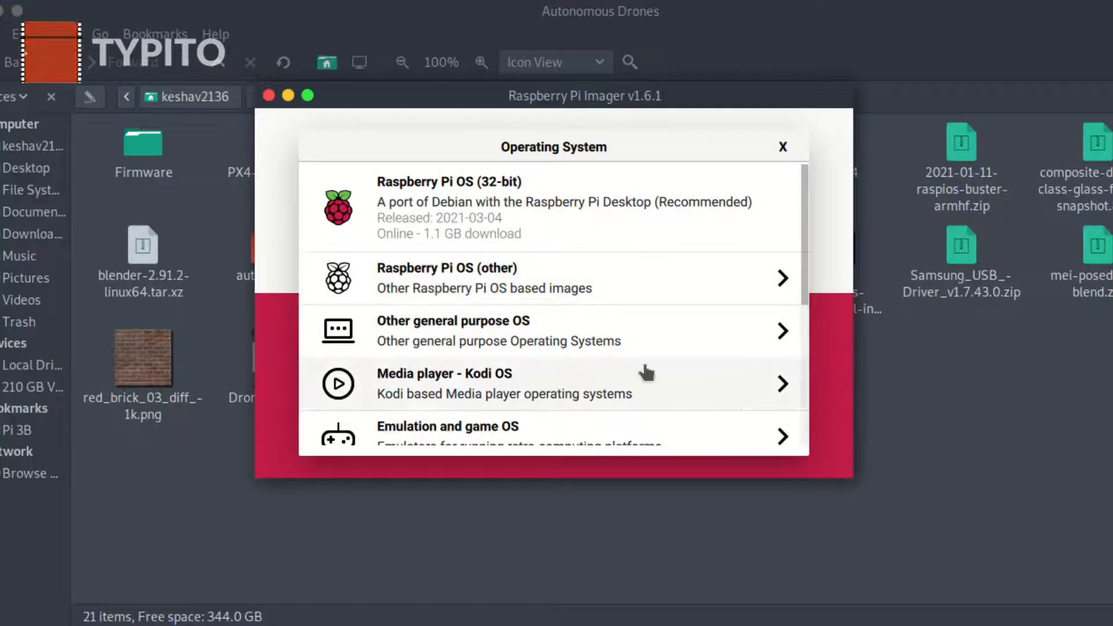
mouse_move(636, 453)
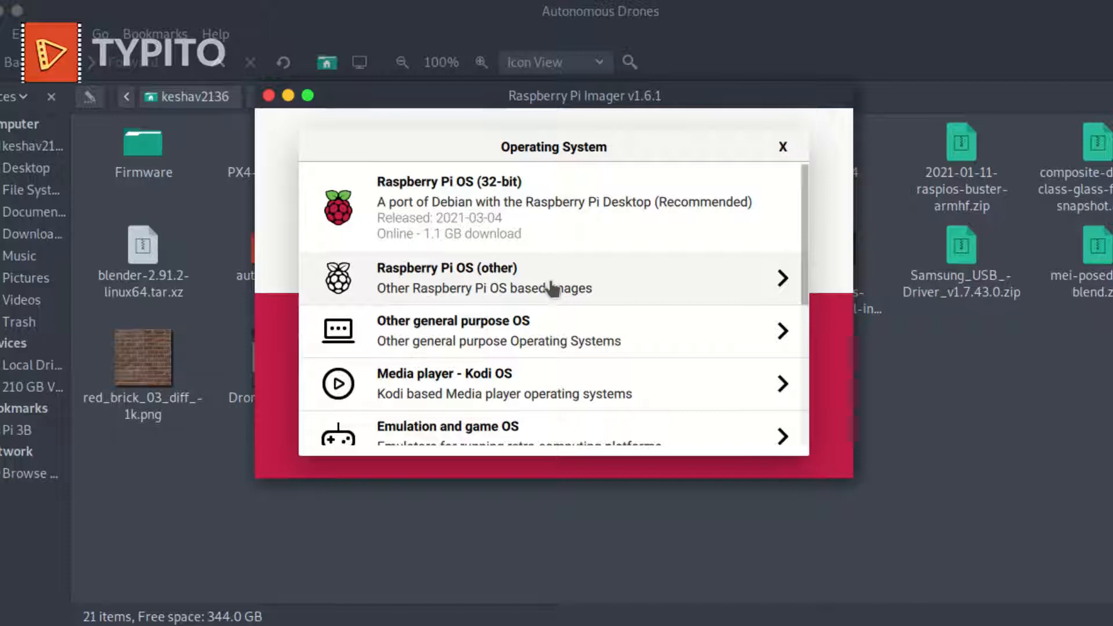
scroll(down, 3)
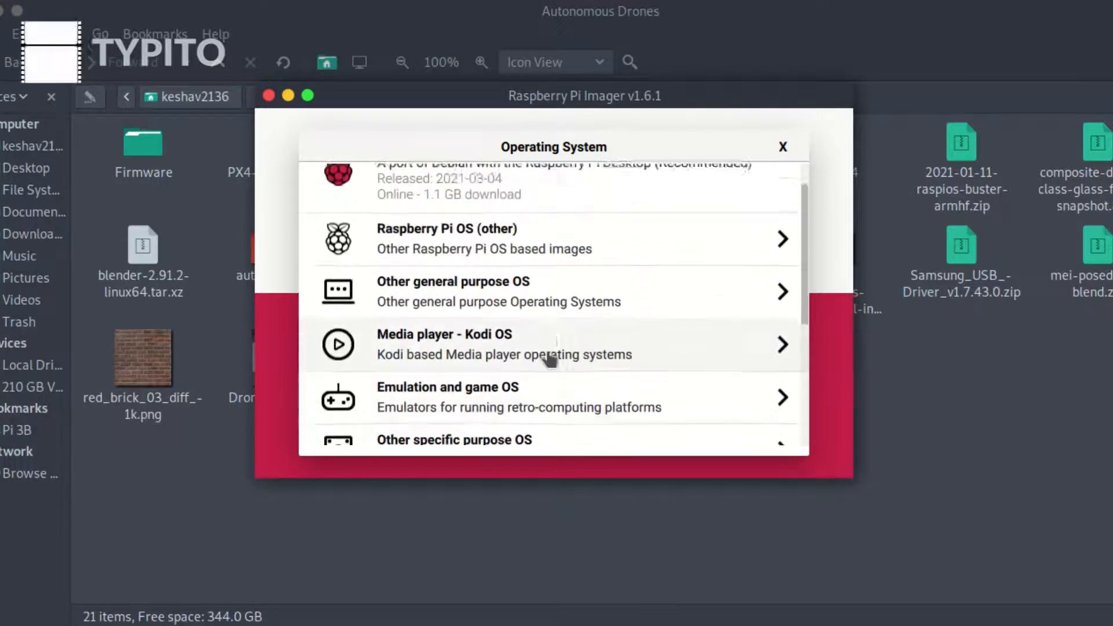
click(496, 291)
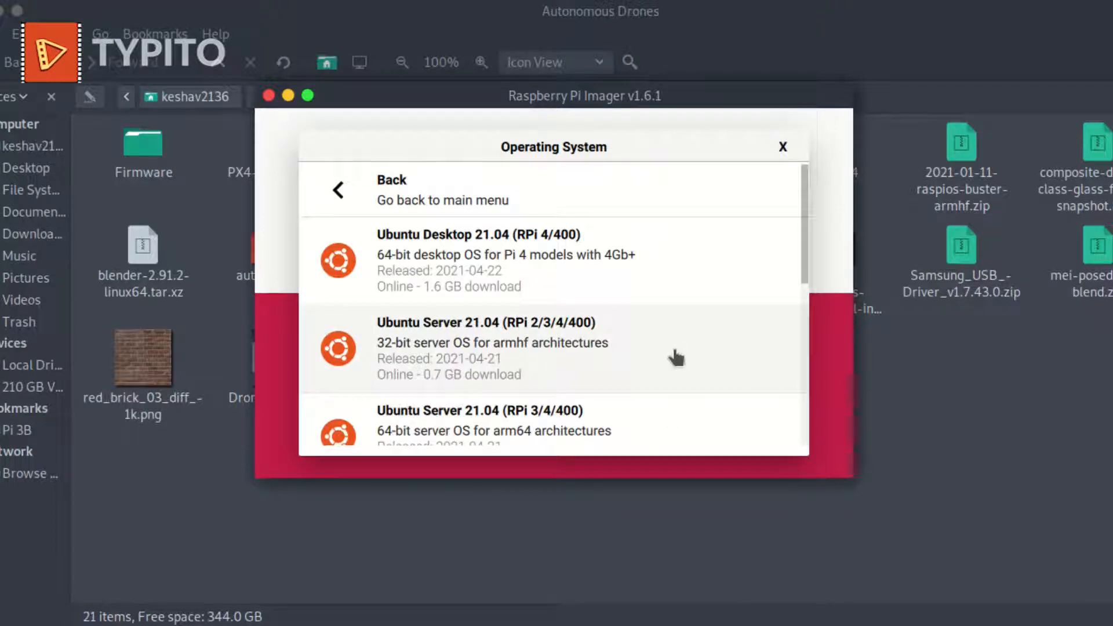
scroll(down, 3)
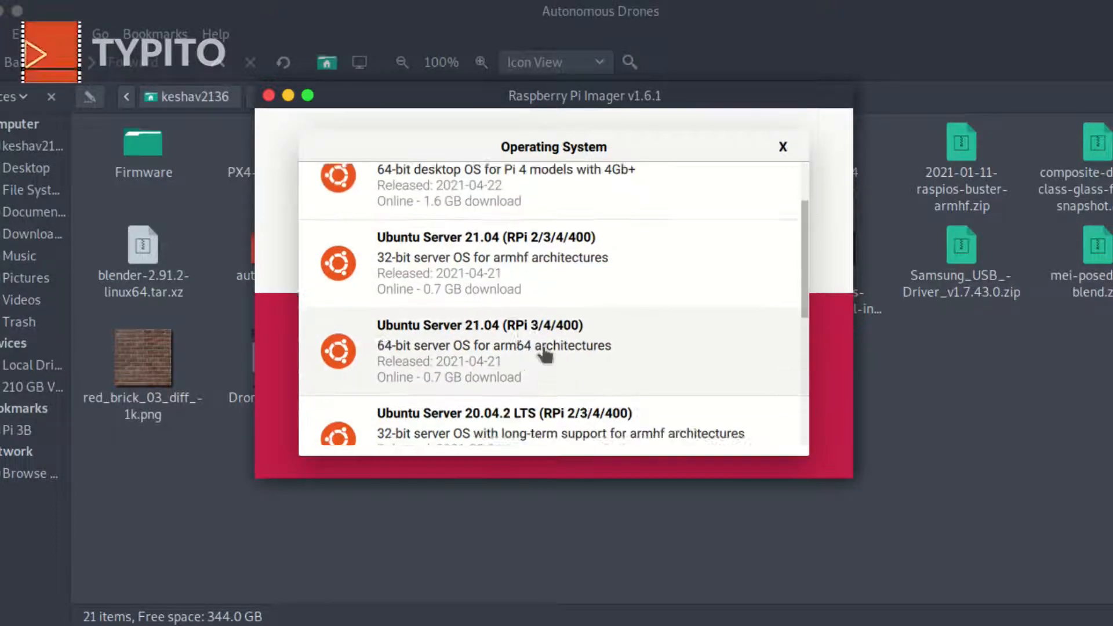
scroll(down, 3)
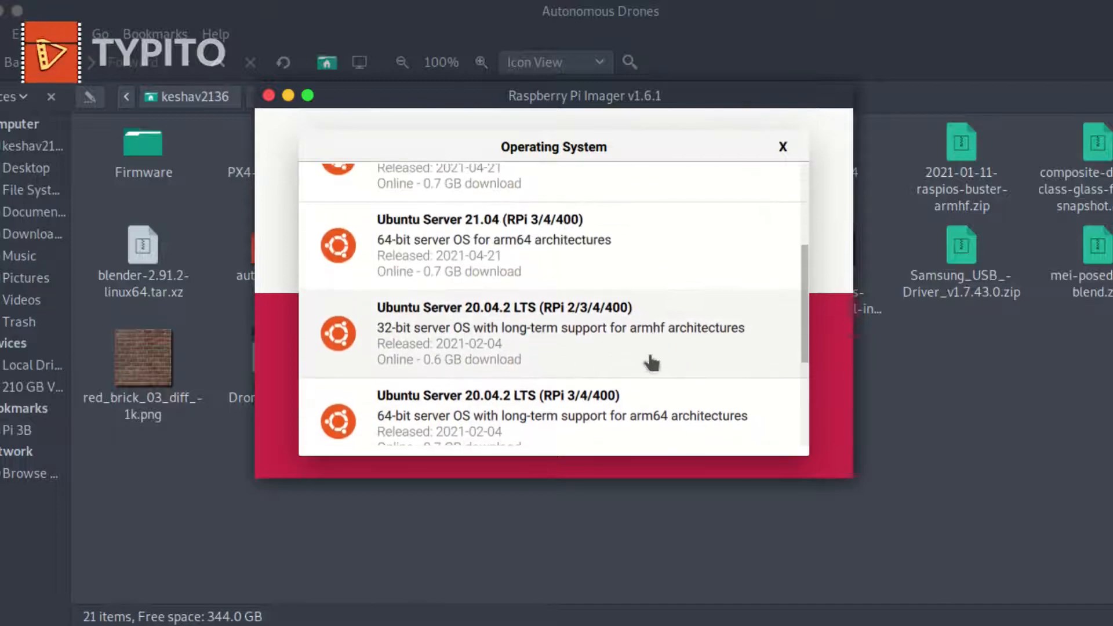
scroll(down, 3)
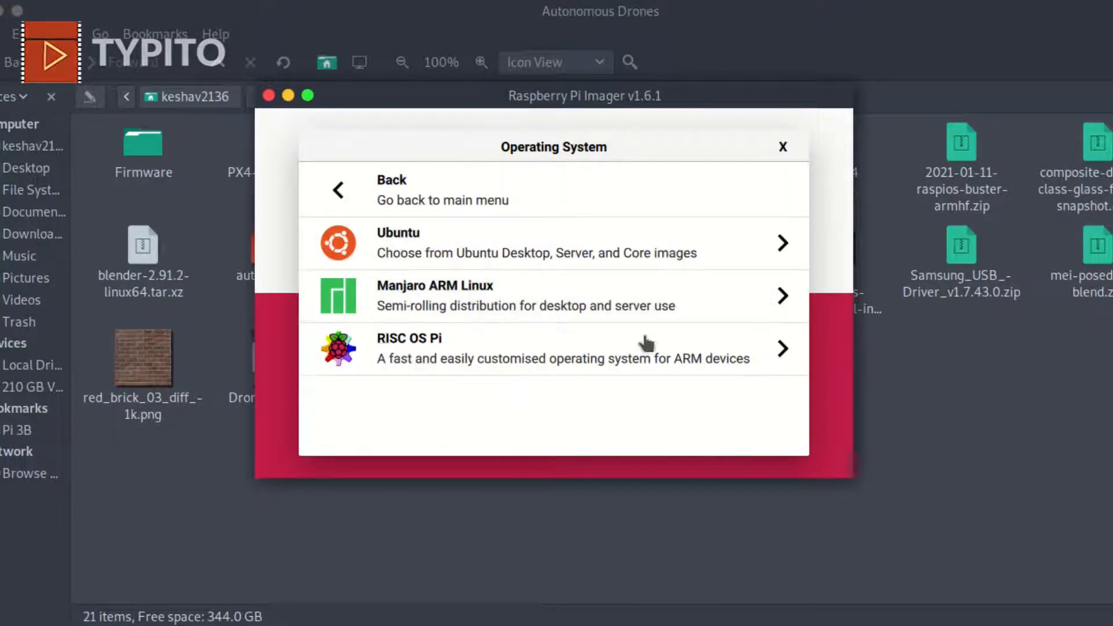
scroll(down, 3)
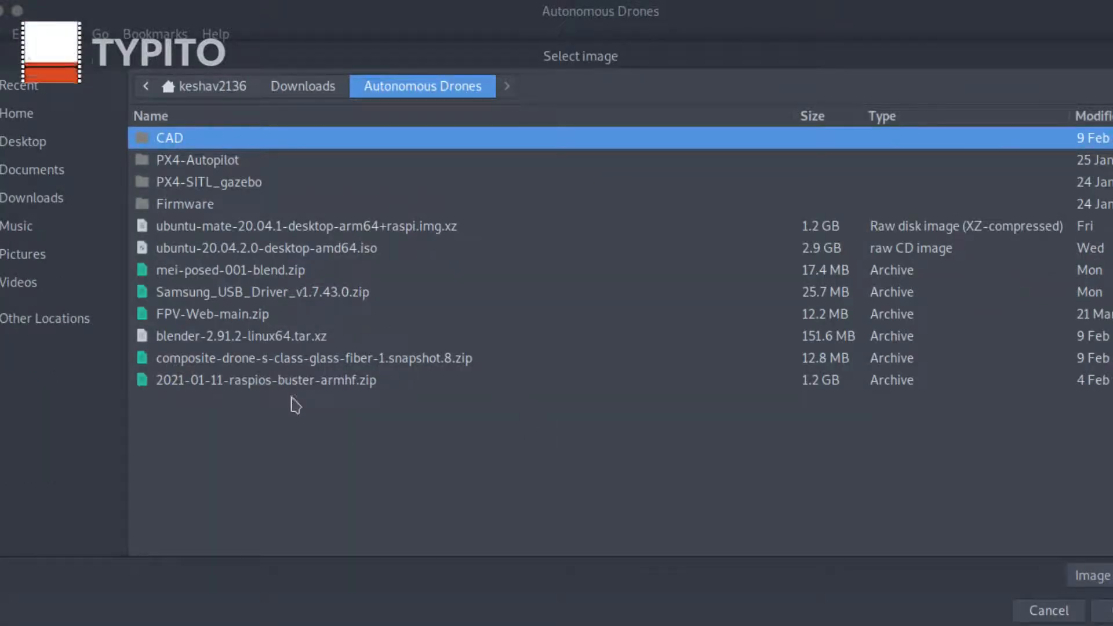
- Select ubuntu-mate-20.04.1-desktop-arm64+raspi.img.xz in the Select image dialog
click(266, 380)
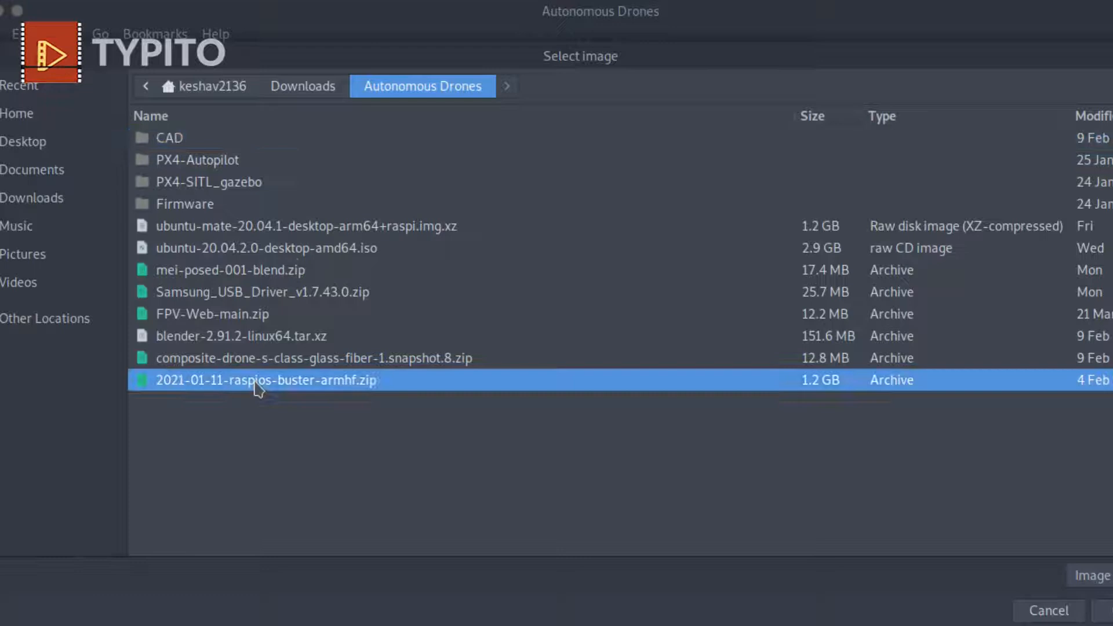
mouse_move(284, 348)
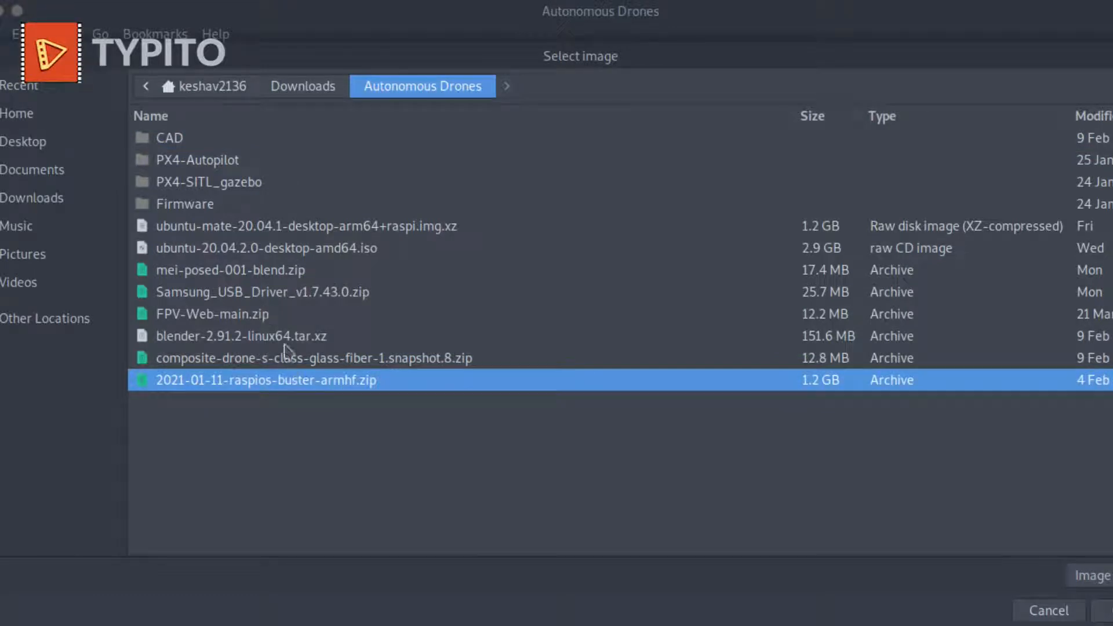
mouse_move(337, 238)
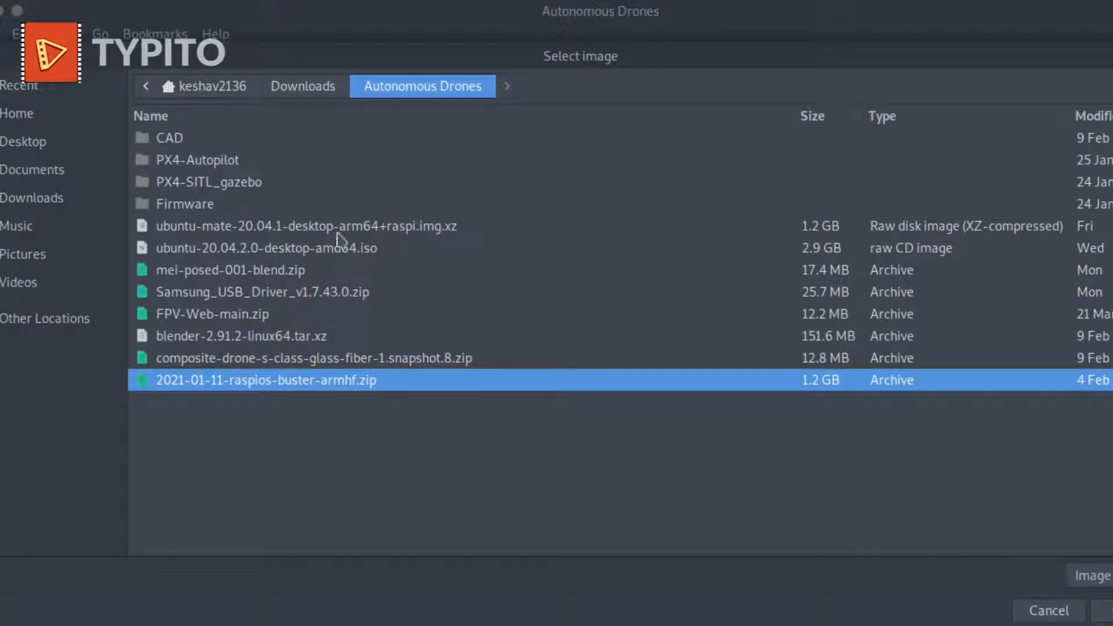
click(306, 225)
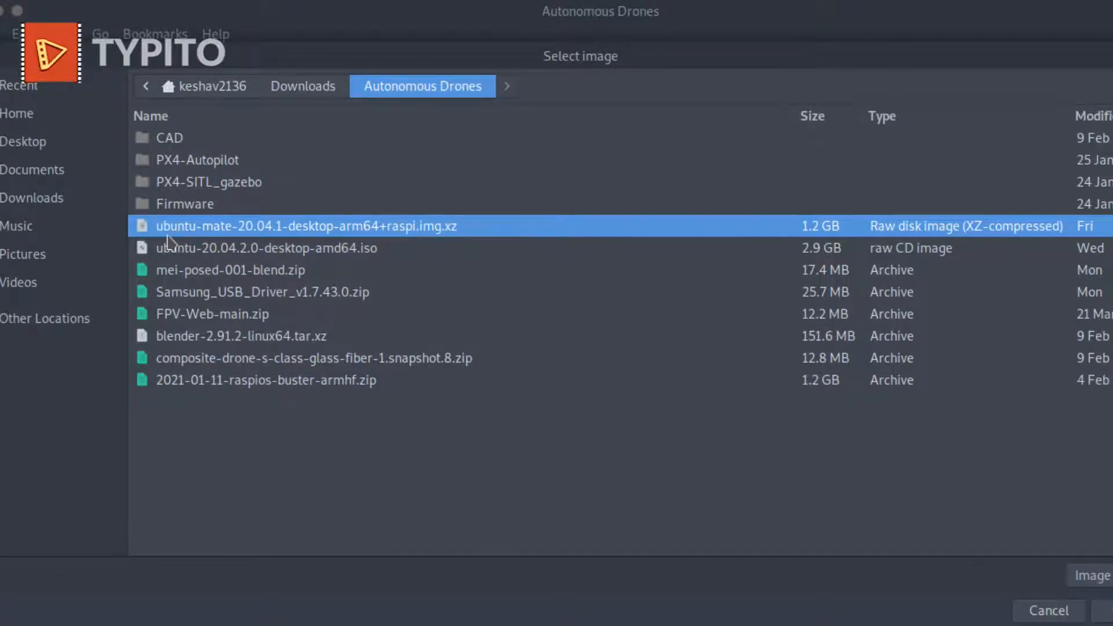
mouse_move(370, 245)
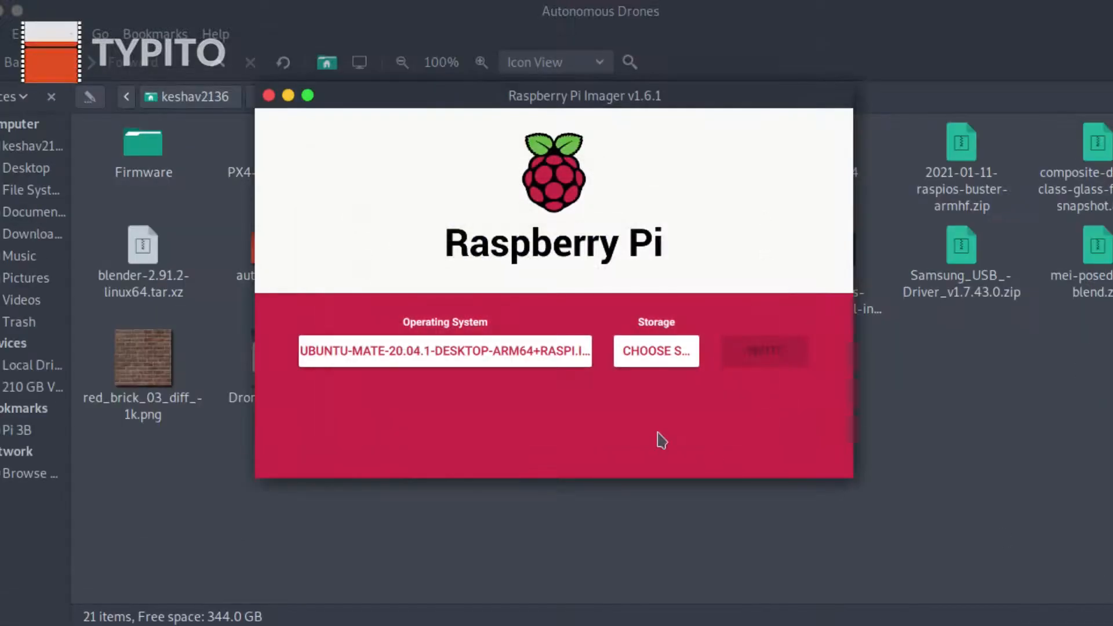
click(655, 350)
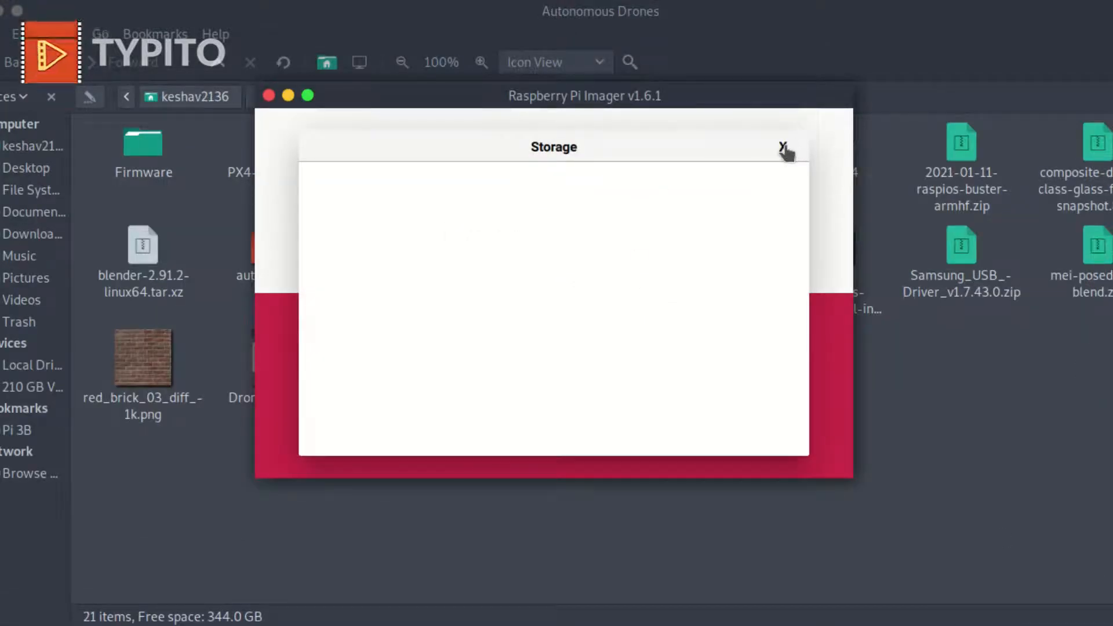
click(783, 146)
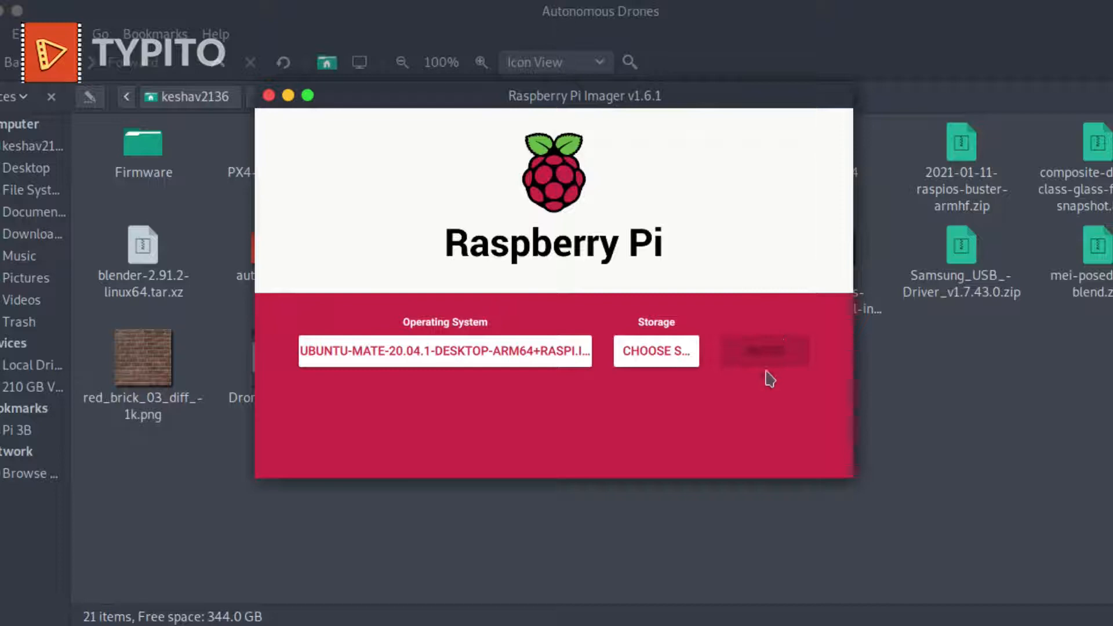
mouse_move(794, 364)
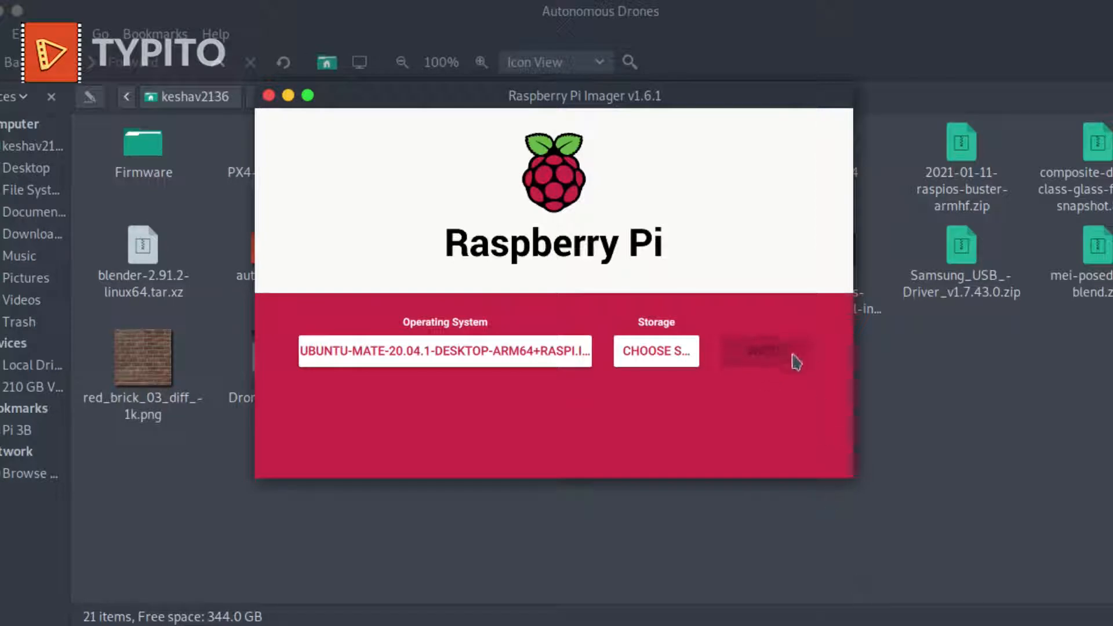
mouse_move(294, 423)
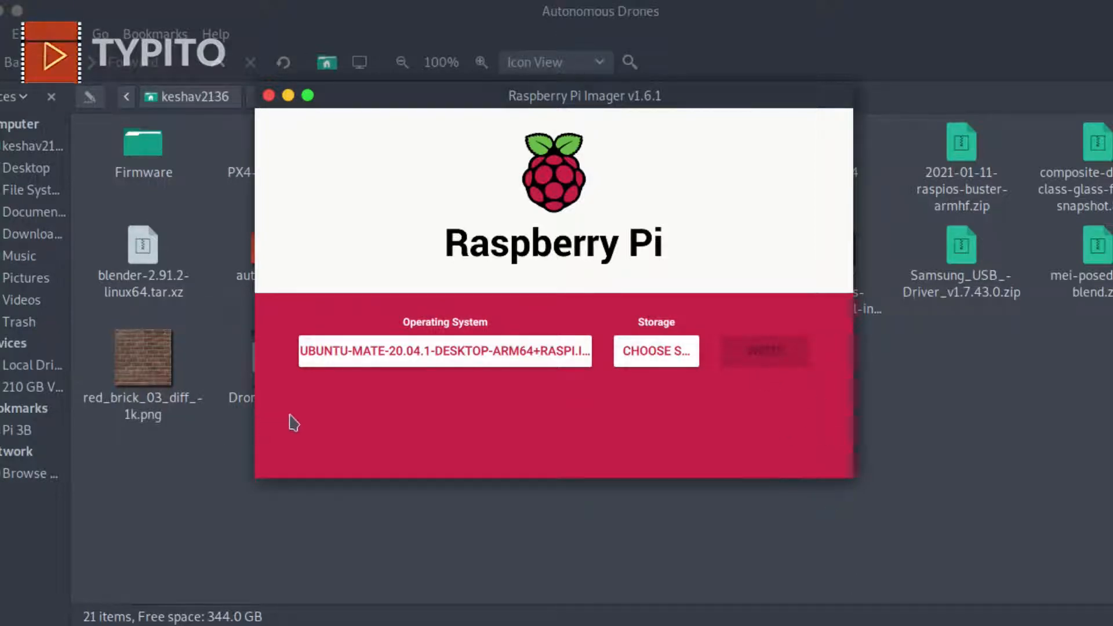
mouse_move(500, 432)
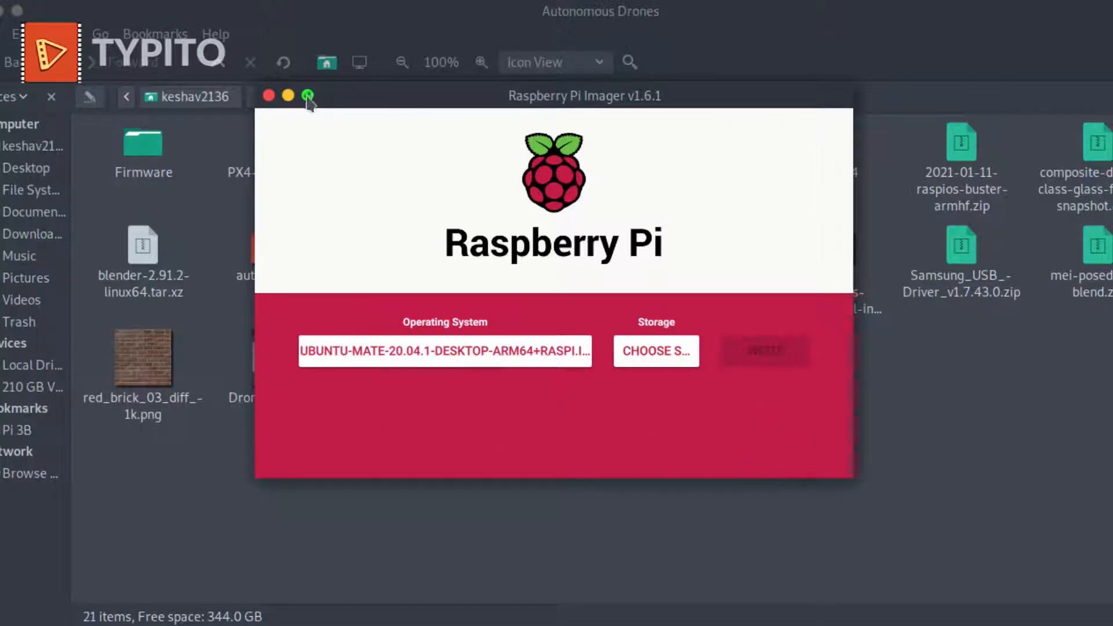
mouse_move(305, 95)
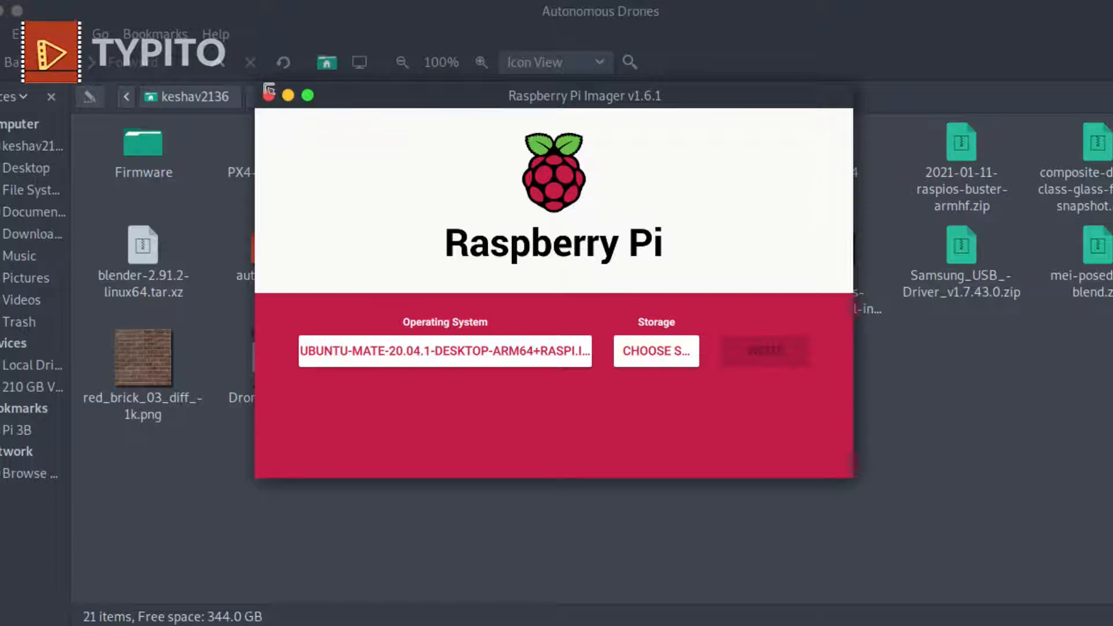
mouse_move(268, 95)
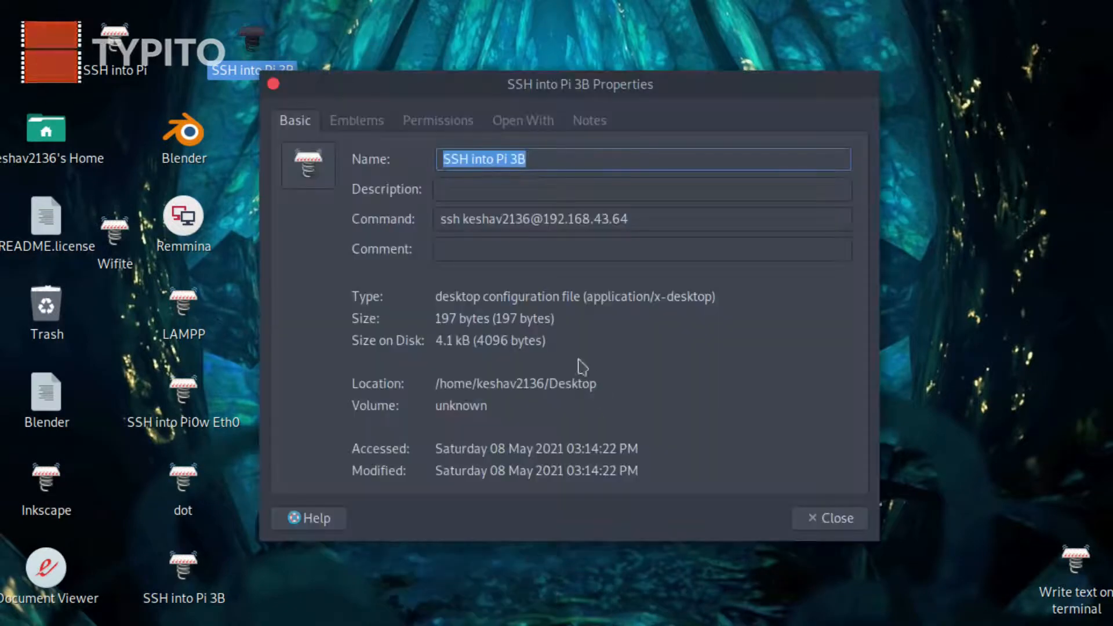
- Review the 'SSH into Pi 3B' launcher's properties and close them
click(642, 219)
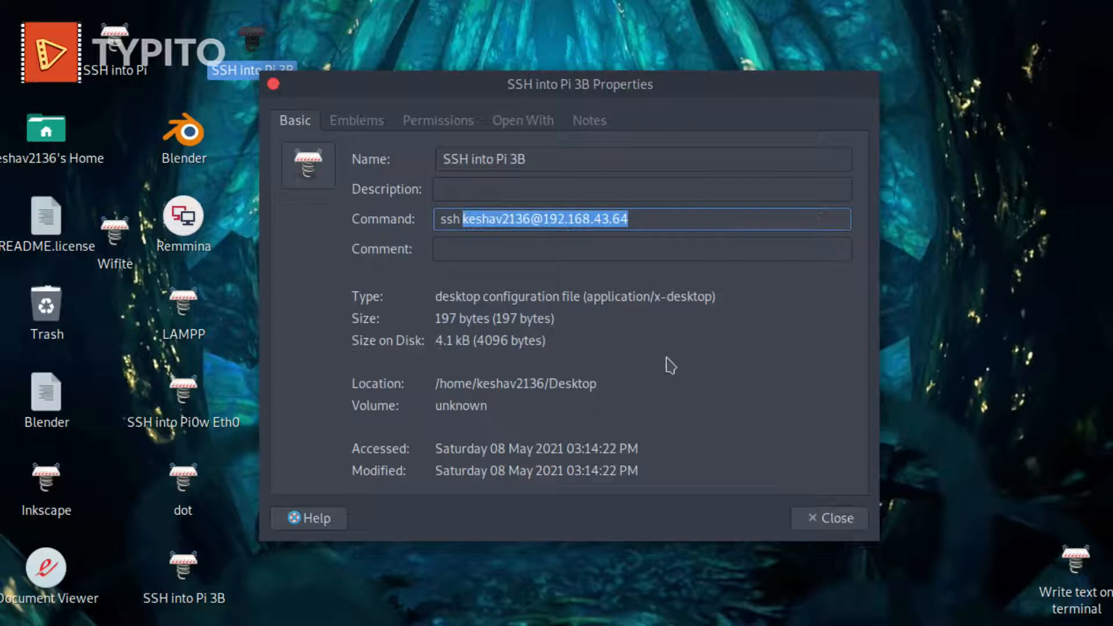
click(829, 518)
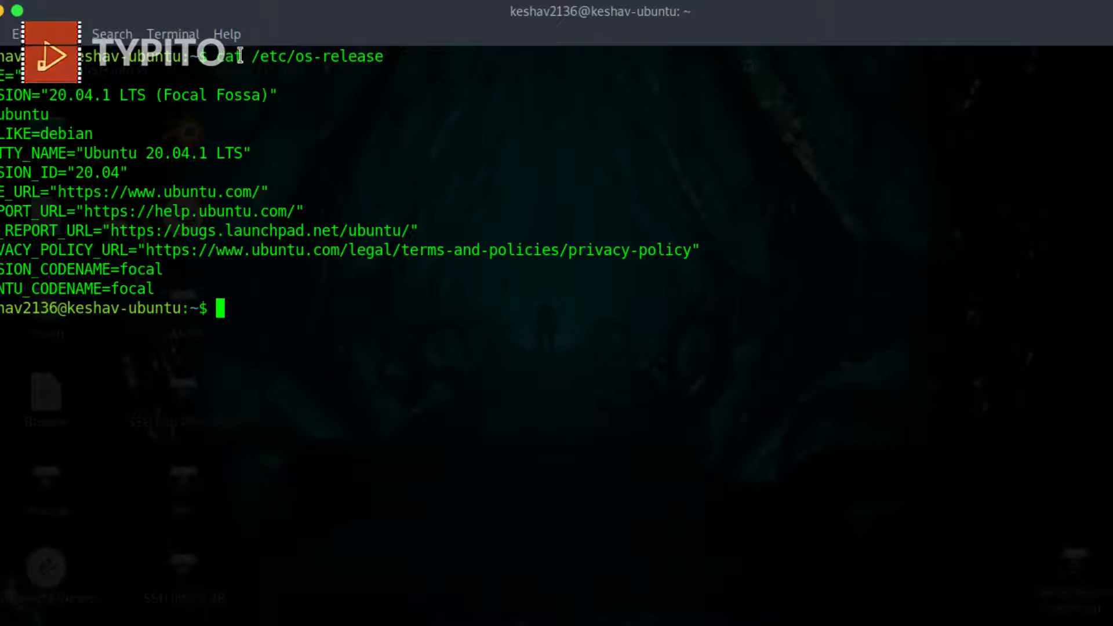
mouse_move(554, 199)
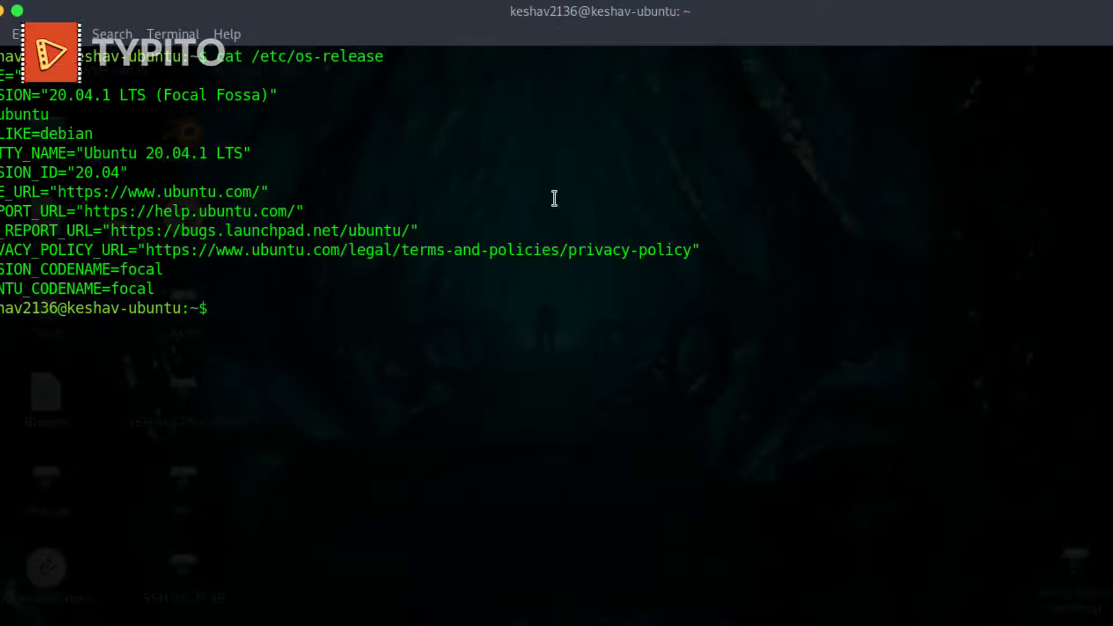
- Enlarge the terminal font with View > Zoom In, then enter hostnamectl
text(===)
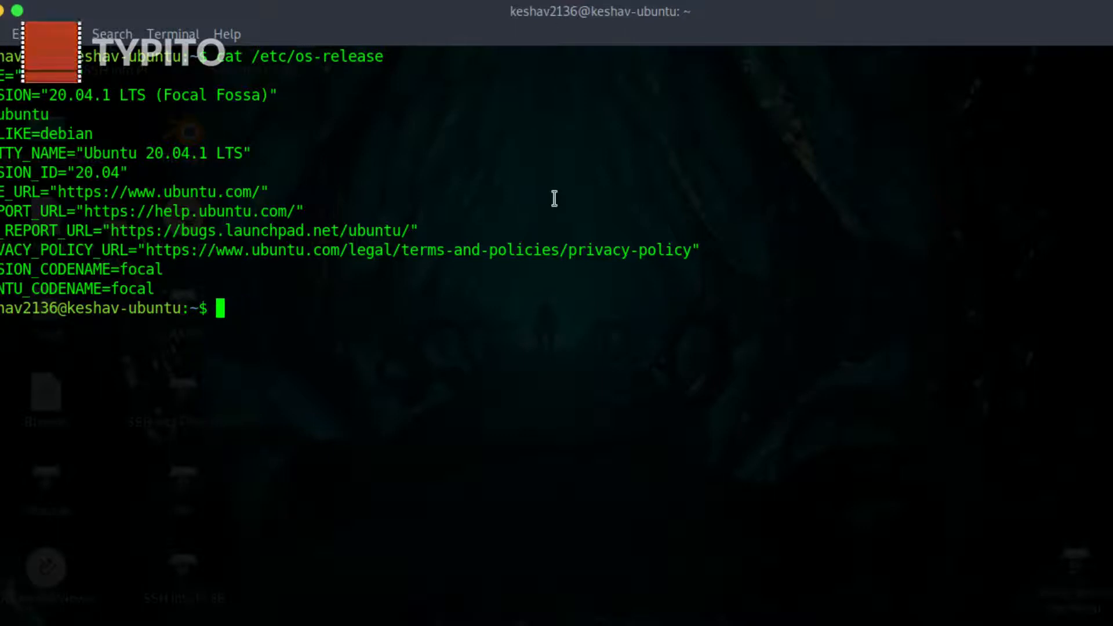
text(=)
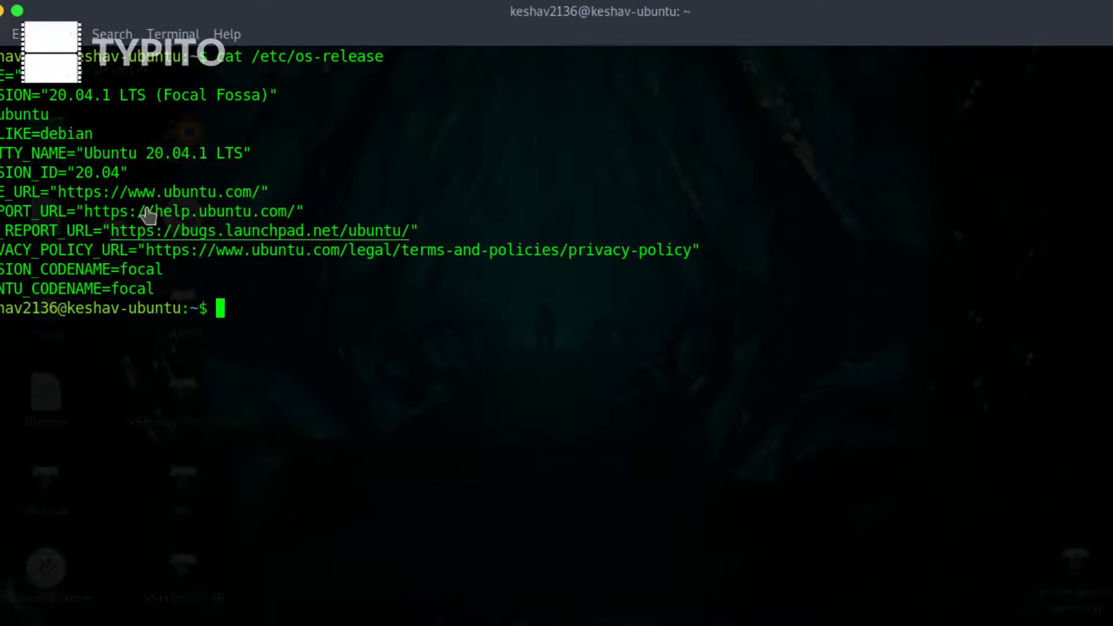
click(173, 34)
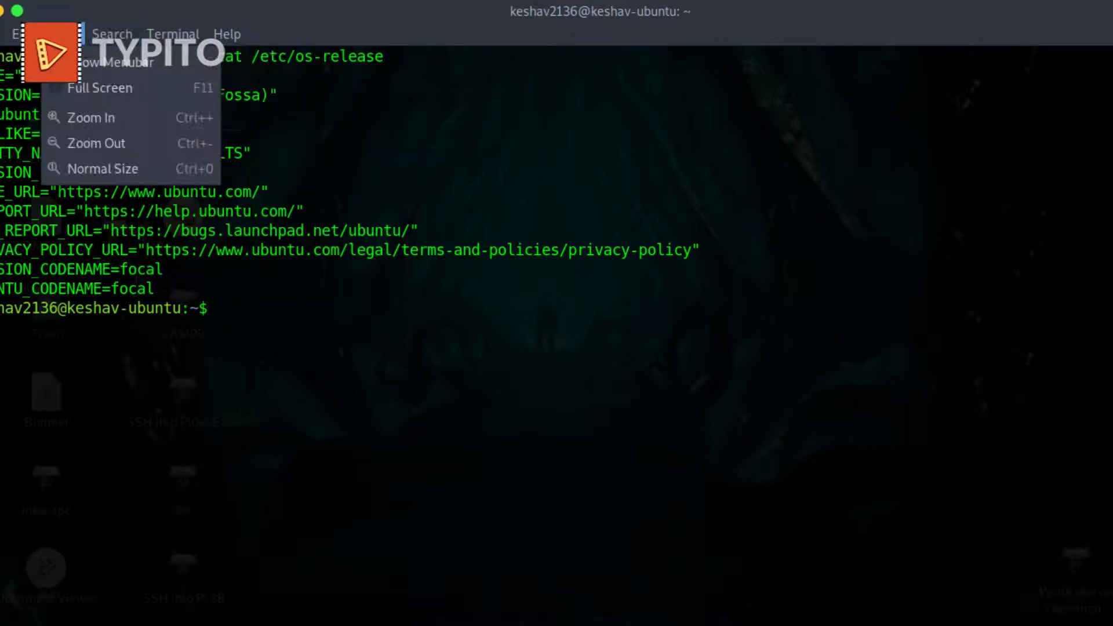
mouse_move(96, 143)
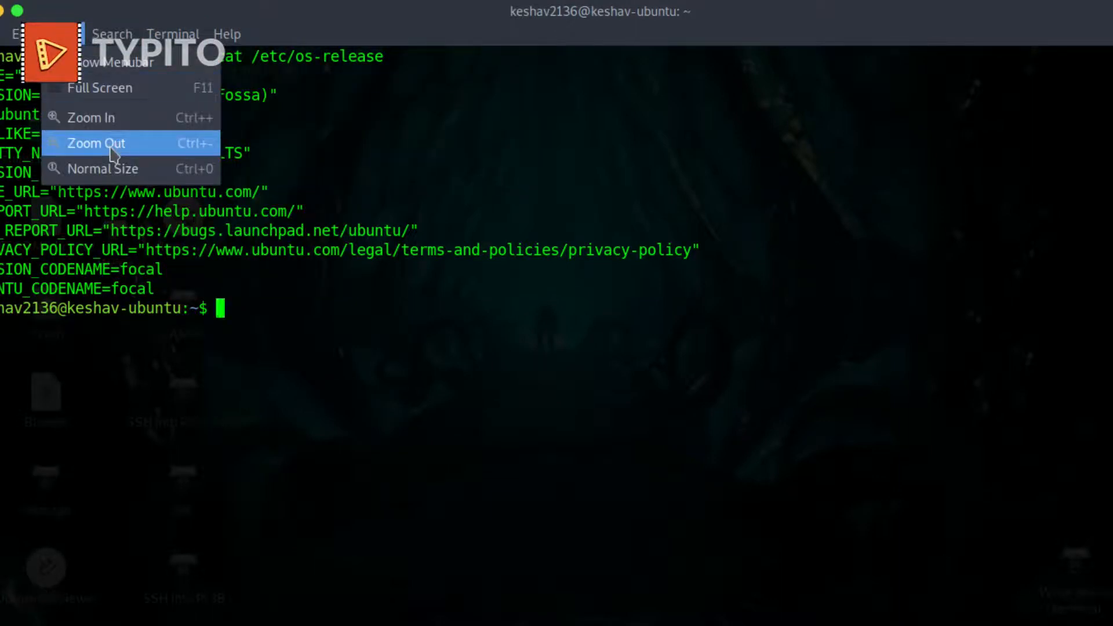
click(96, 142)
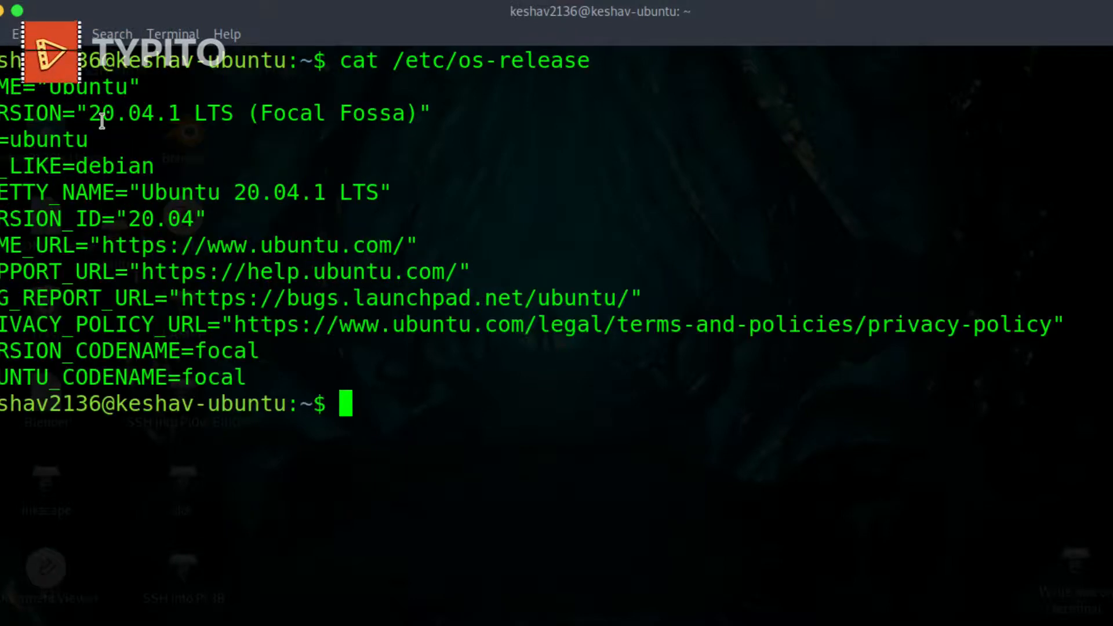
mouse_move(578, 527)
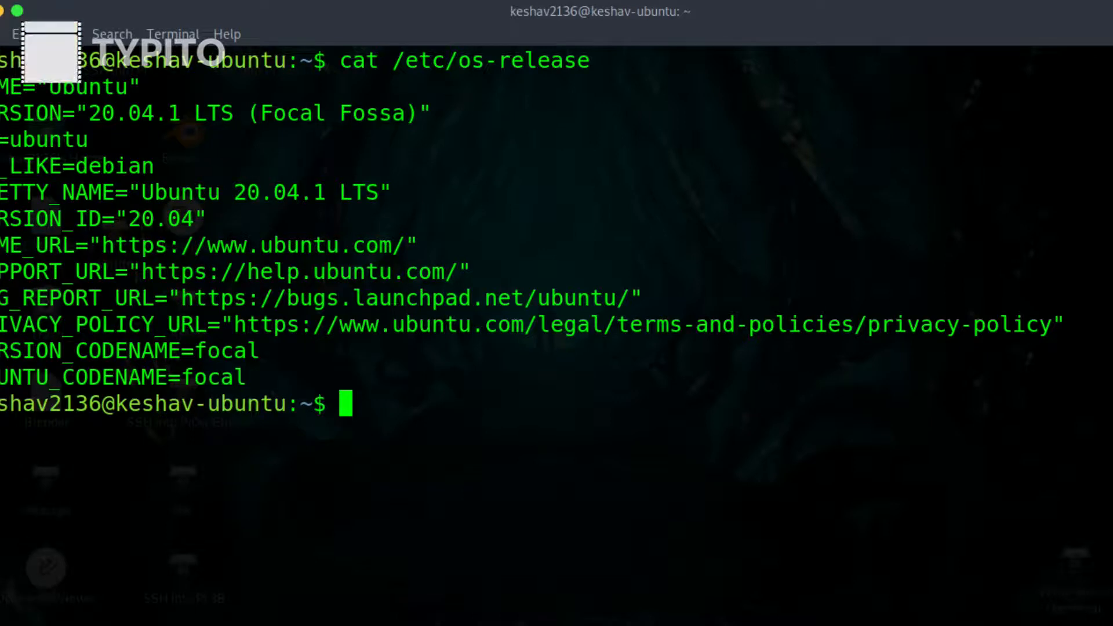
text(hostnamectl)
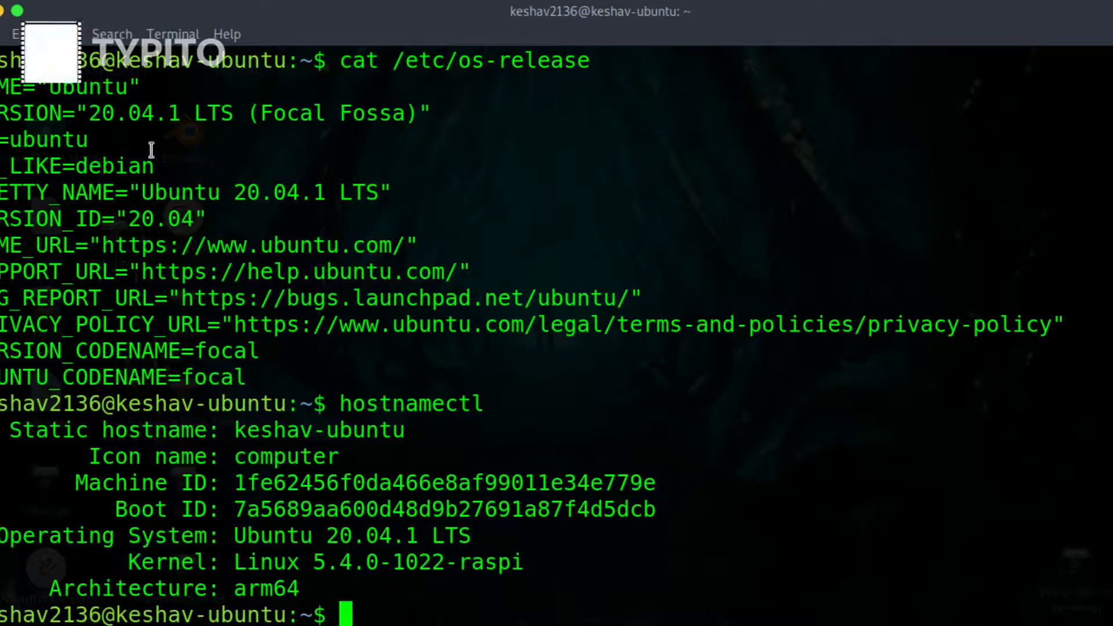
- Highlight the hostnamectl output and browse the terminal's Search and View menus
double_click(113, 166)
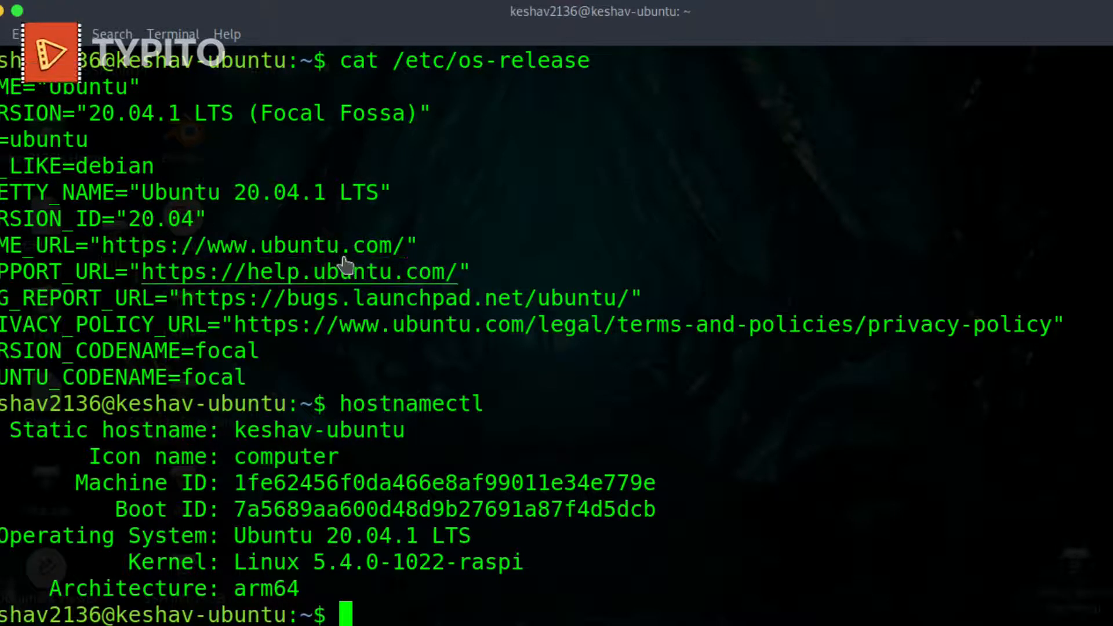
mouse_move(394, 559)
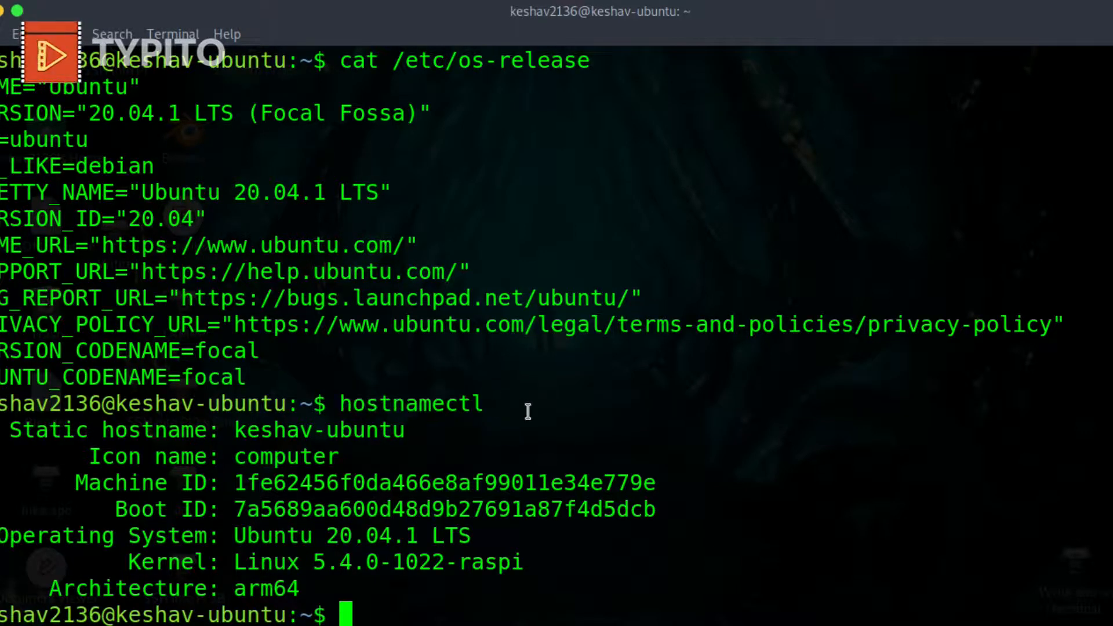
mouse_move(535, 415)
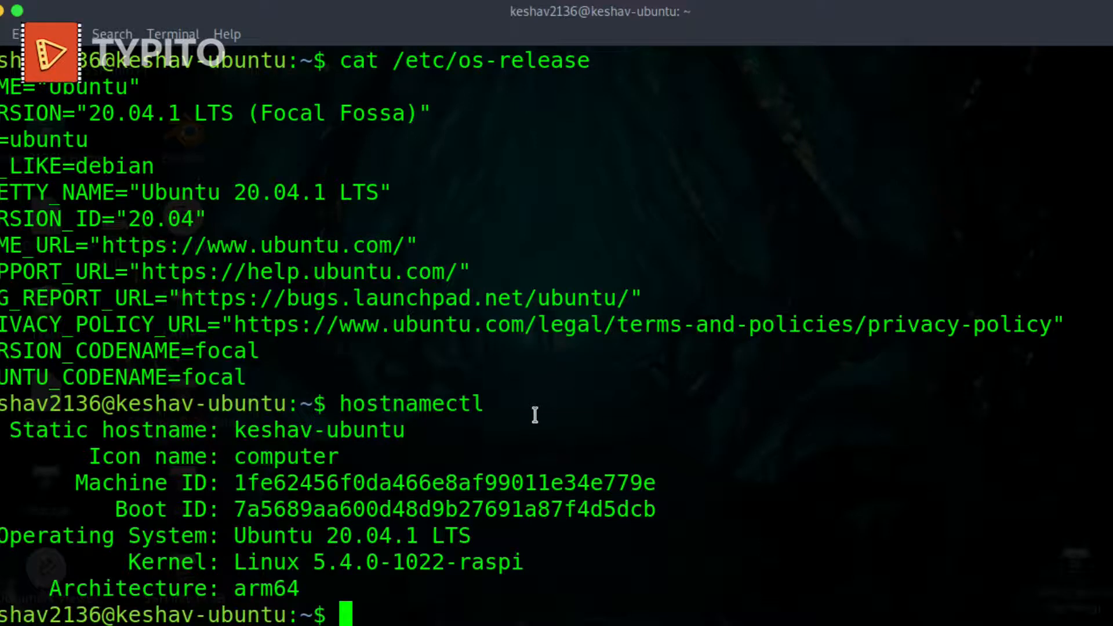
mouse_move(593, 430)
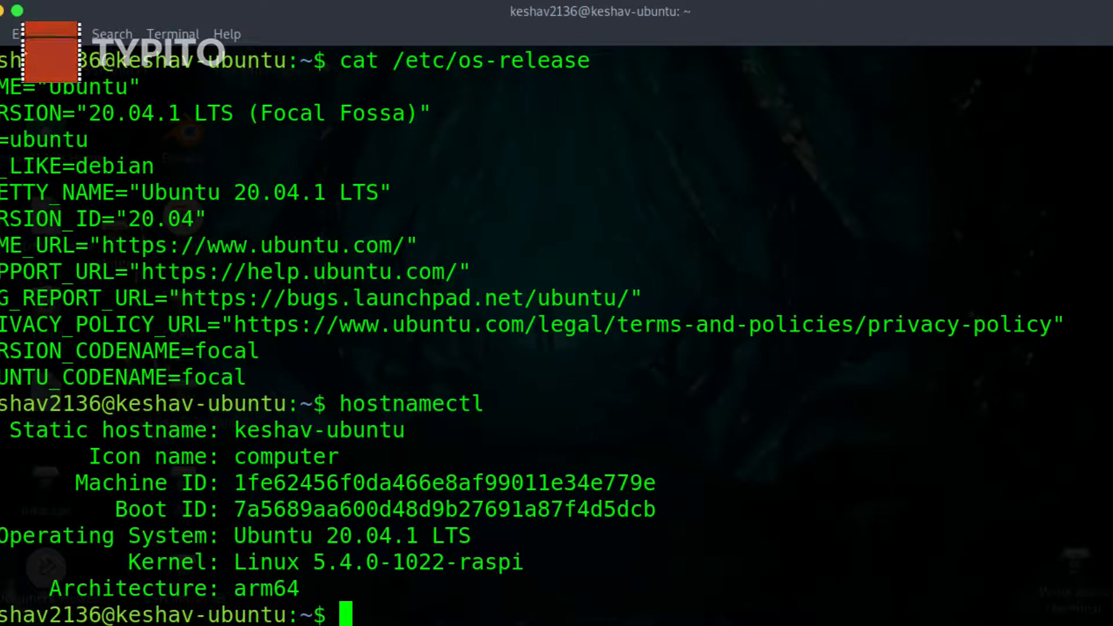
click(112, 34)
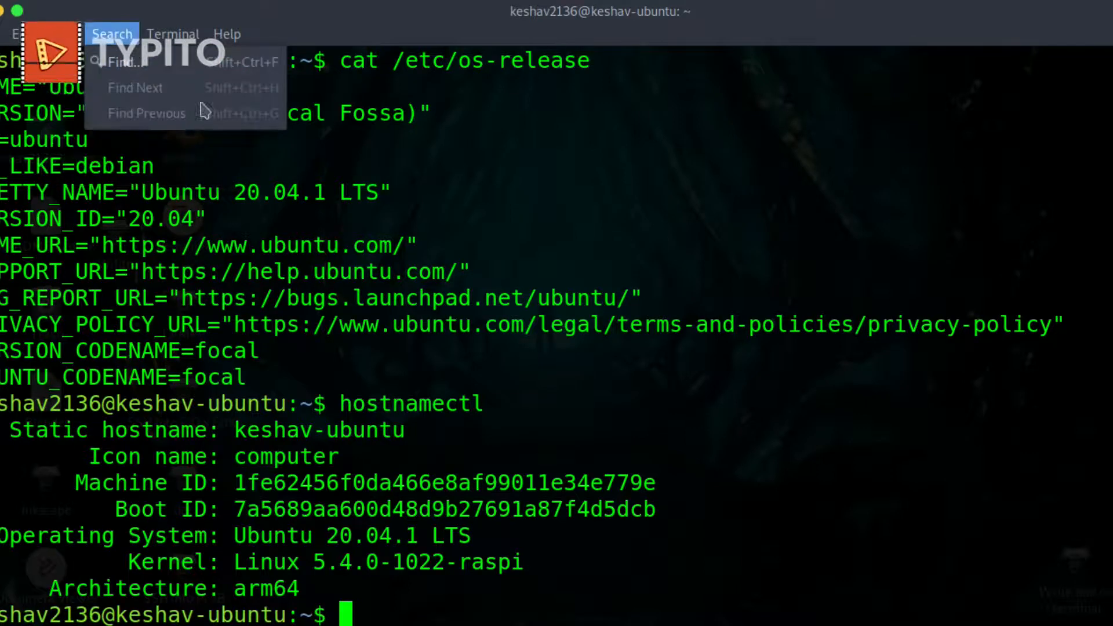
click(111, 34)
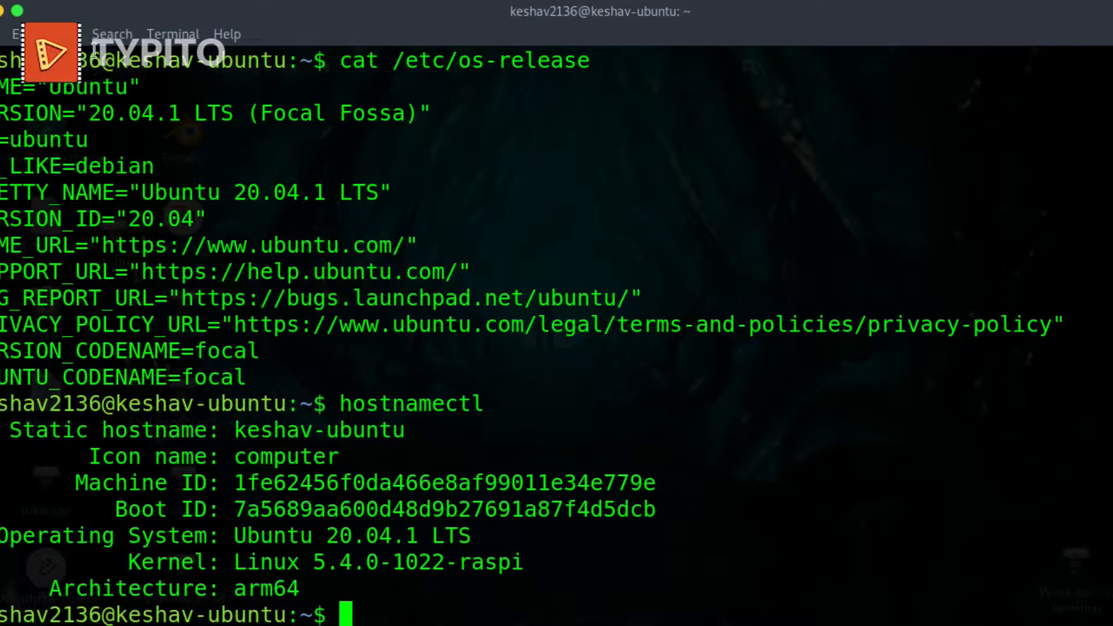
click(18, 34)
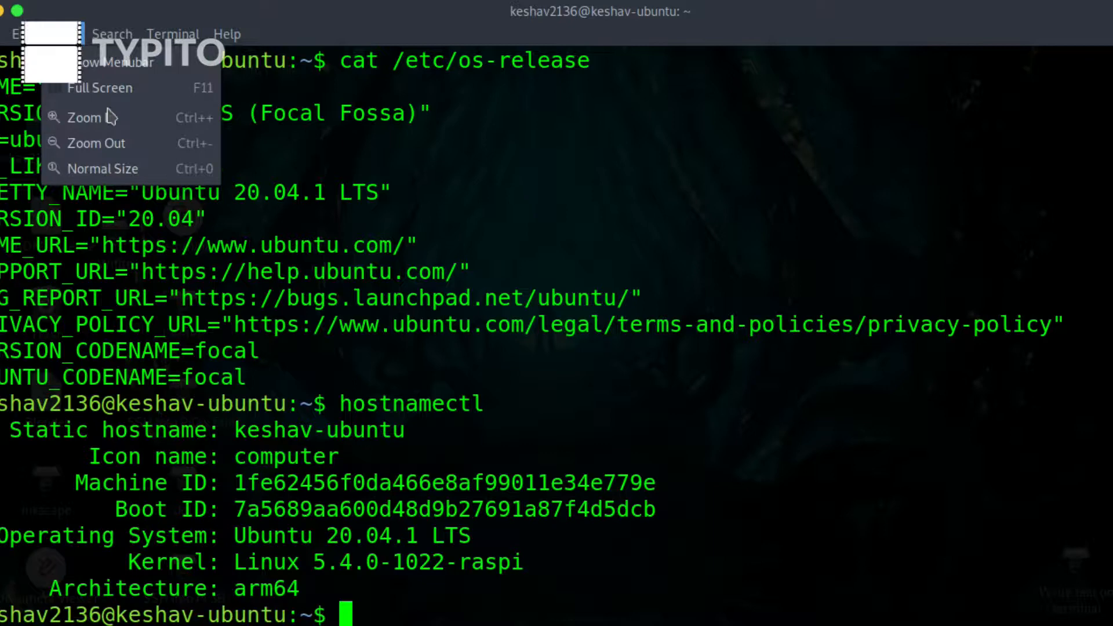
mouse_move(91, 117)
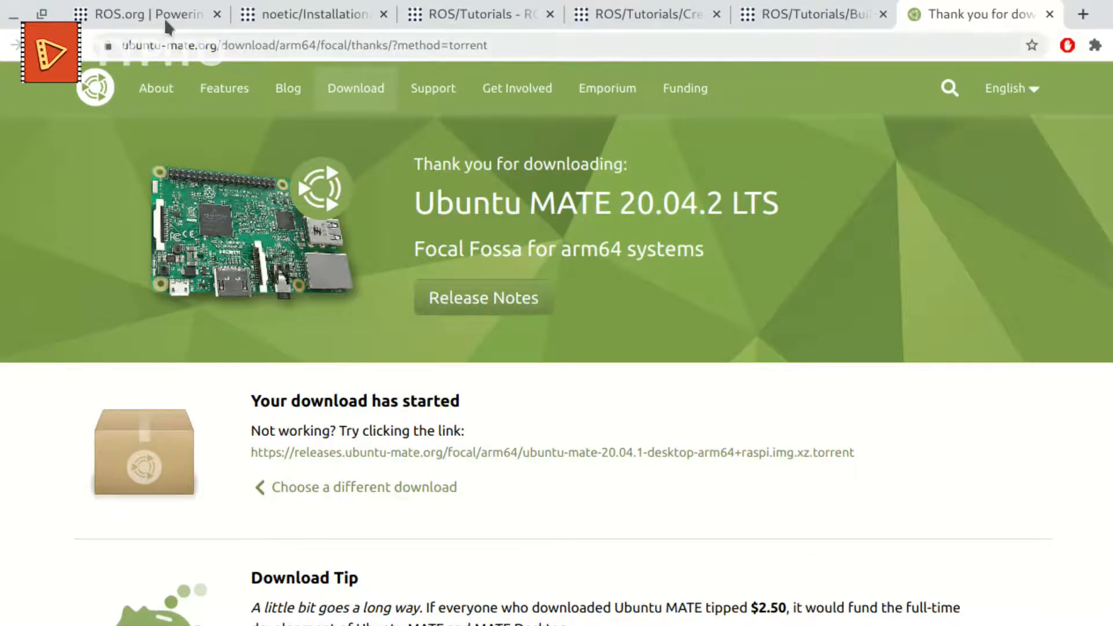
- Switch to ROS.org, open the Noetic download page, and scroll to Select Your Platform
click(135, 13)
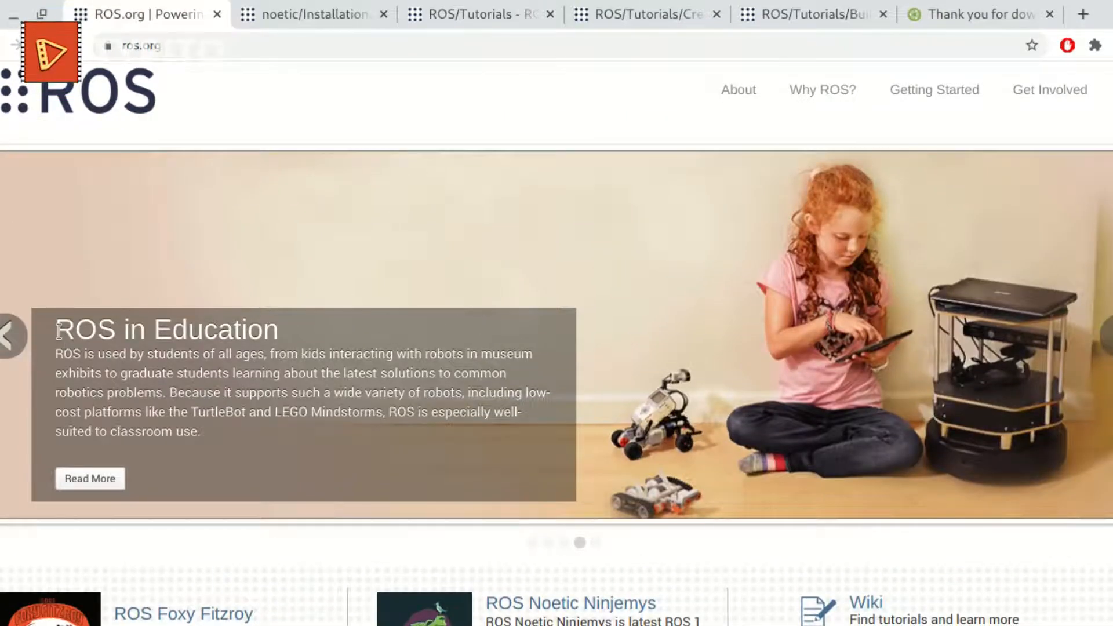
scroll(down, 3)
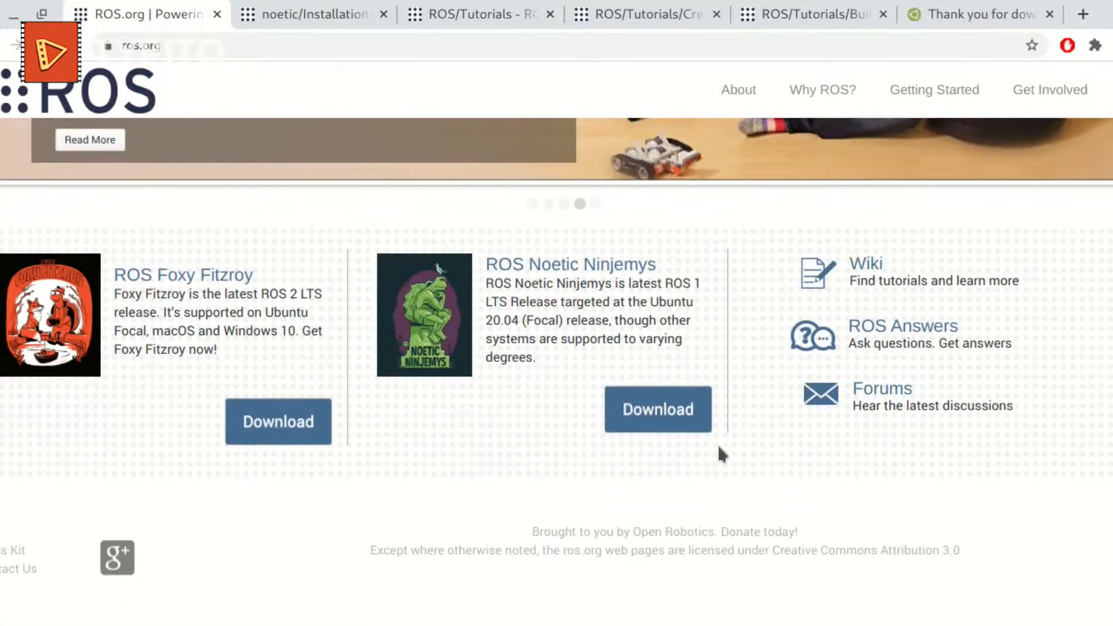
drag(488, 263, 682, 284)
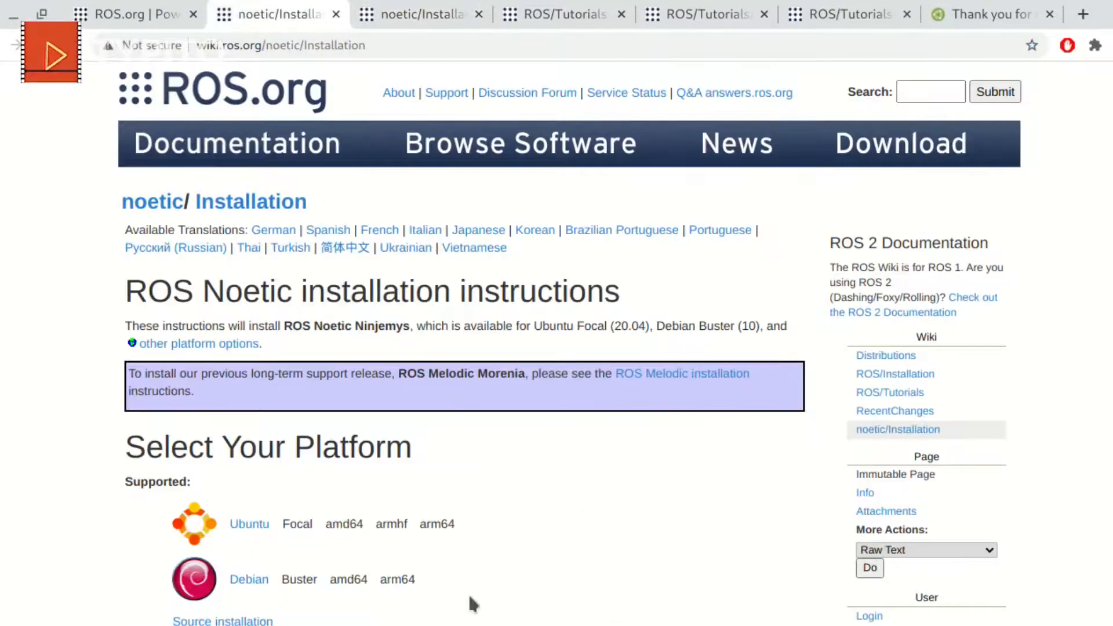
scroll(down, 3)
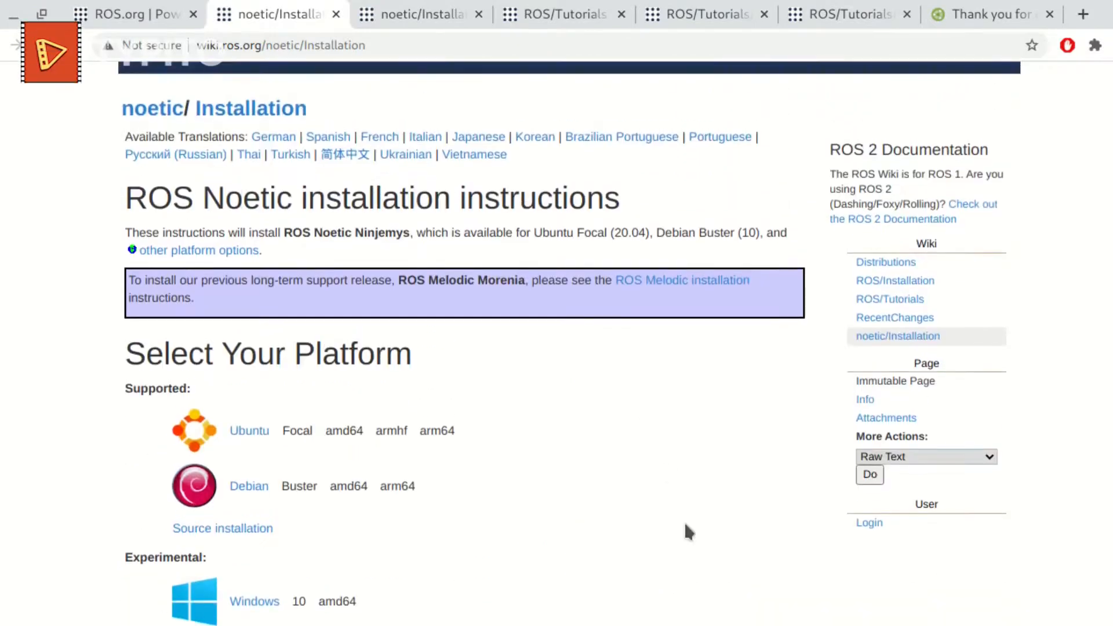
mouse_move(213, 440)
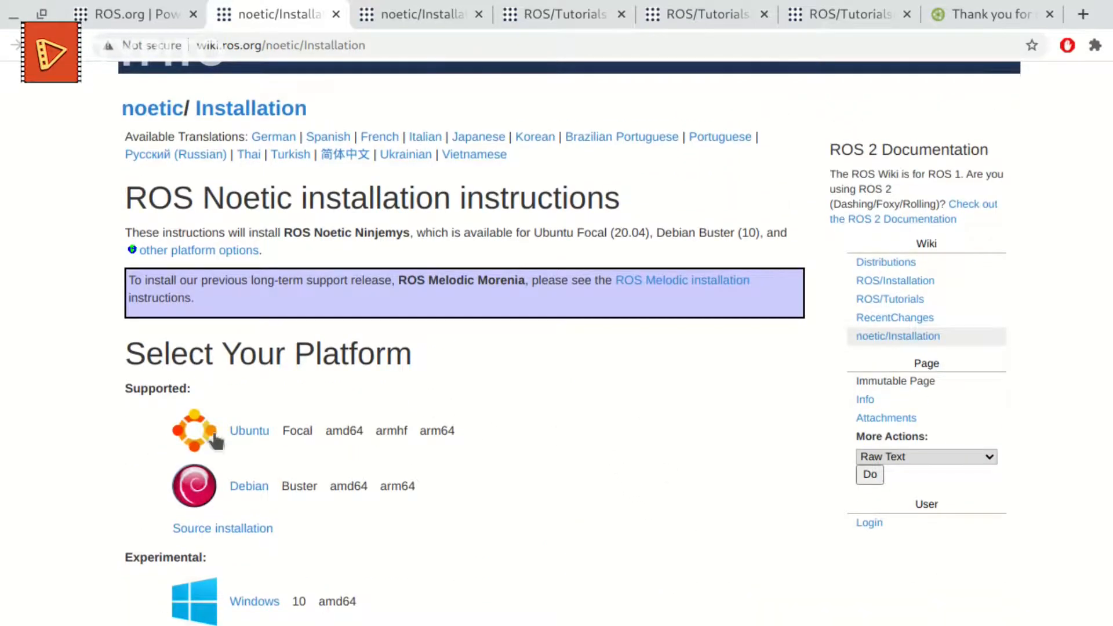
scroll(down, 3)
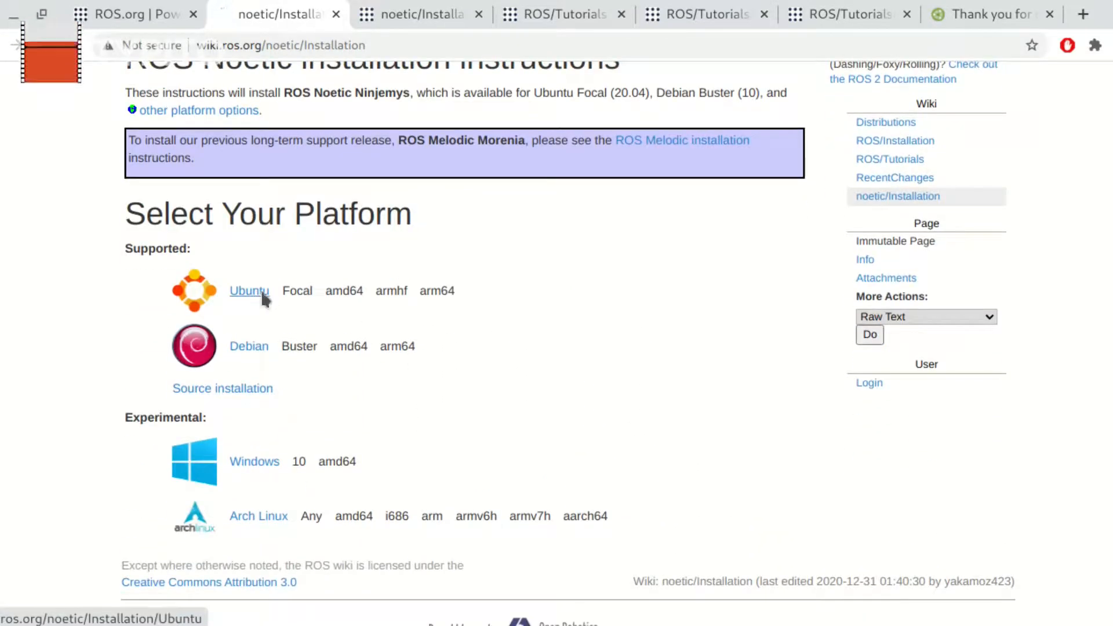
- Open ROS Noetic's Ubuntu install guide, skim it, then return to the Ubuntu MATE arm64 thank-you tab
click(248, 290)
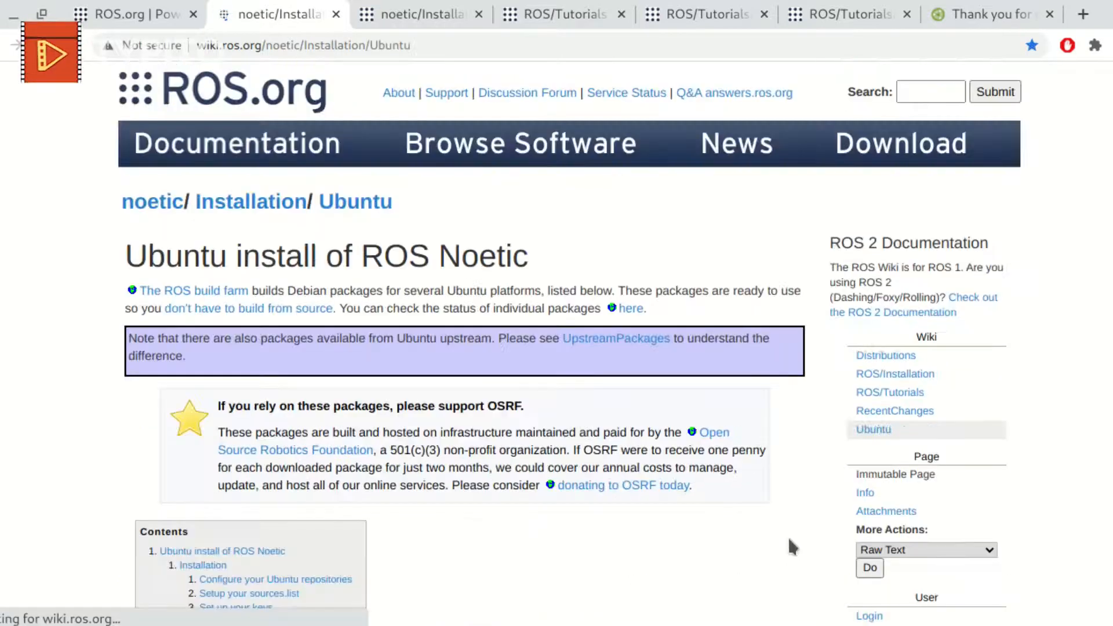
scroll(down, 3)
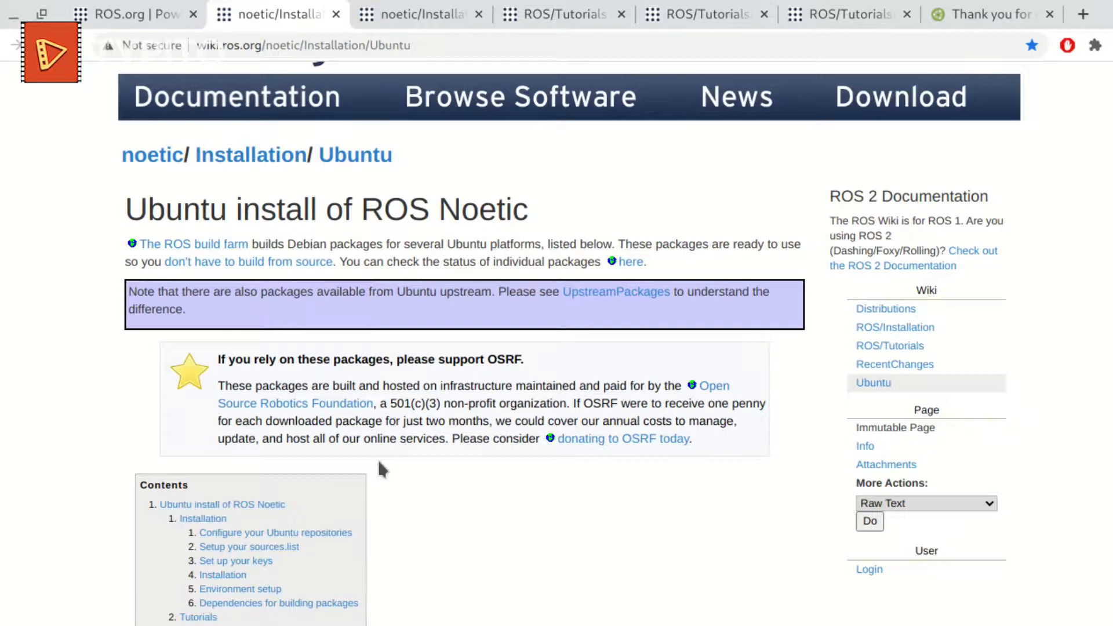
scroll(down, 3)
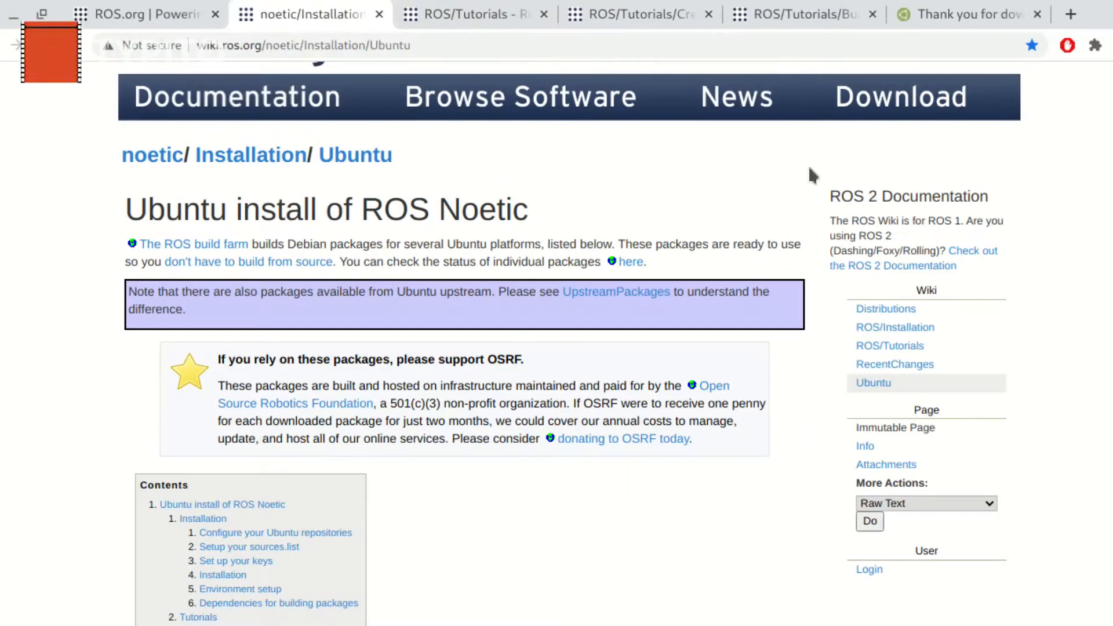
click(966, 14)
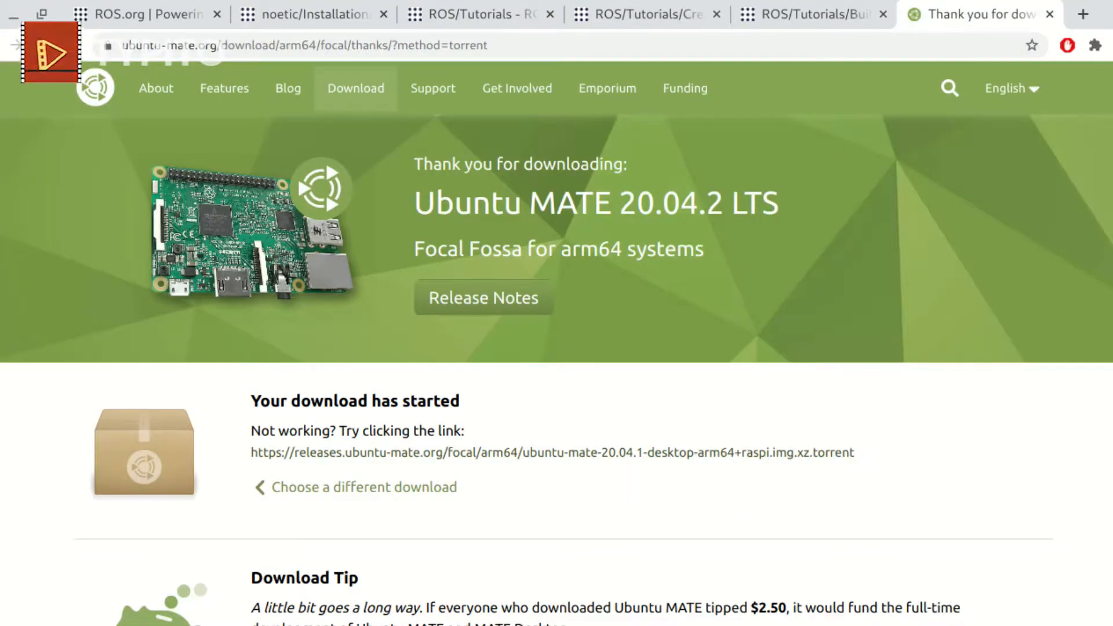
mouse_move(991, 51)
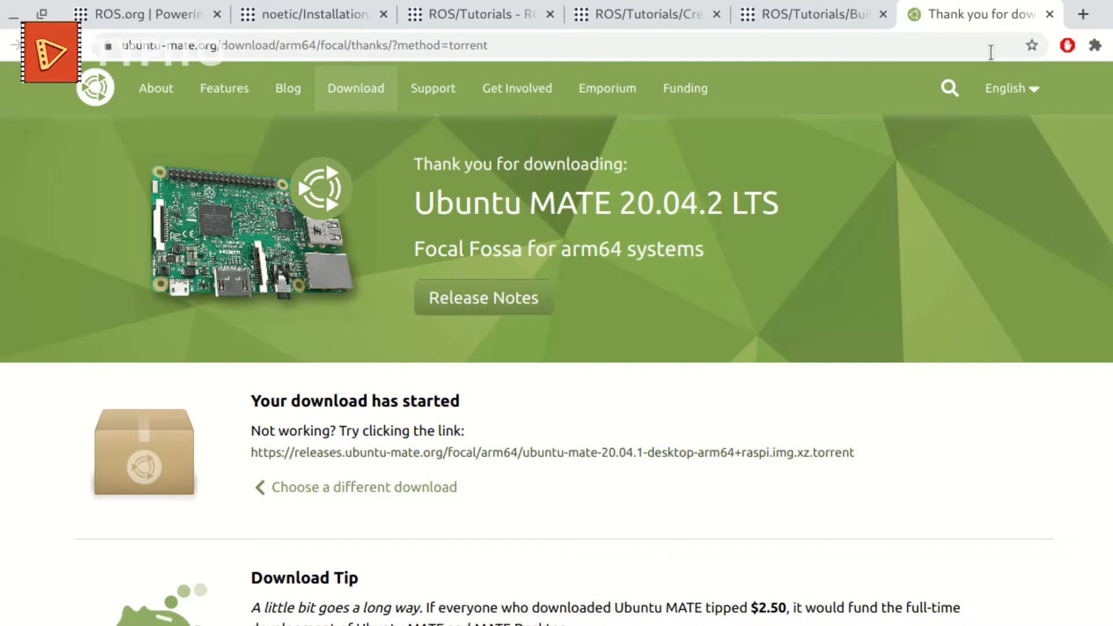